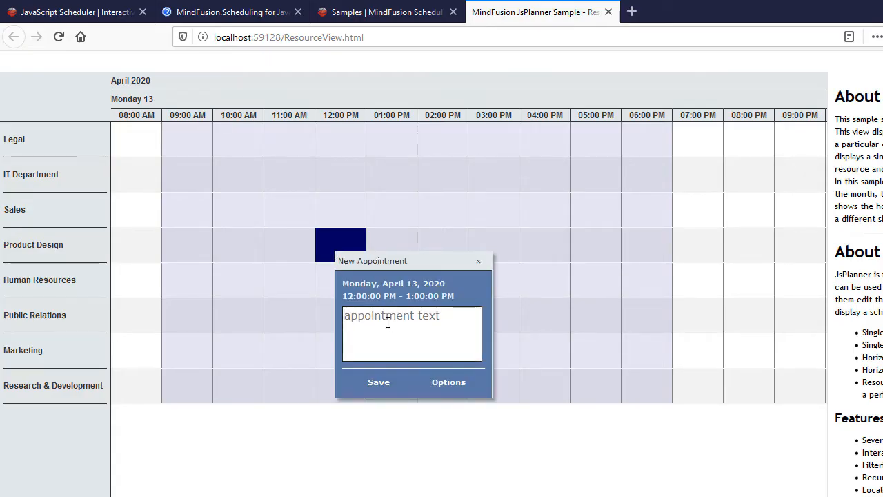
Create a 'task' appointment with one contact attached in the Product Design row.
text(task)
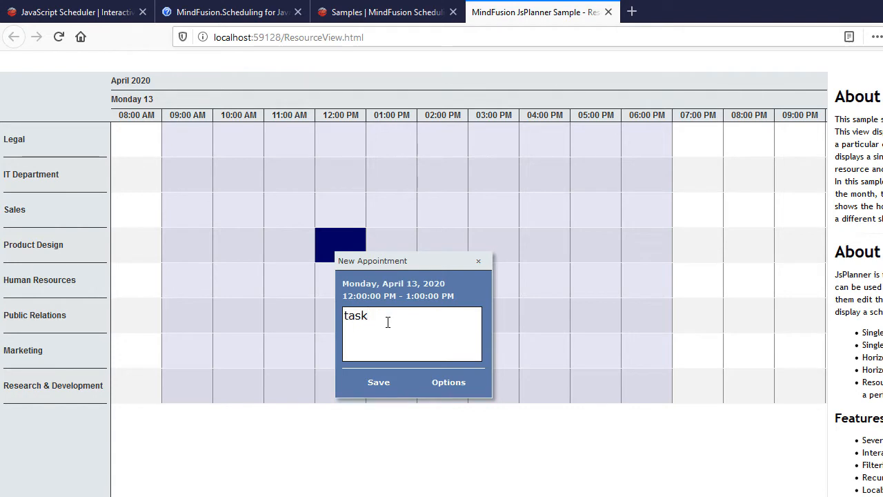
click(448, 380)
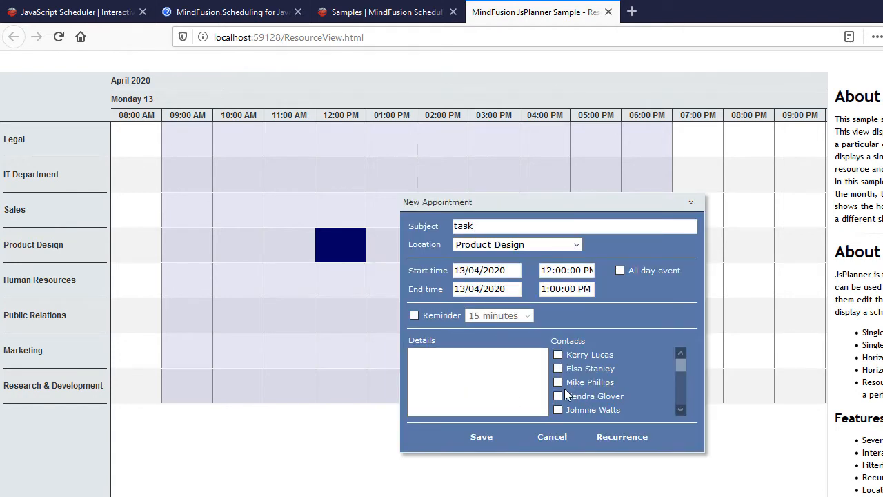
click(557, 382)
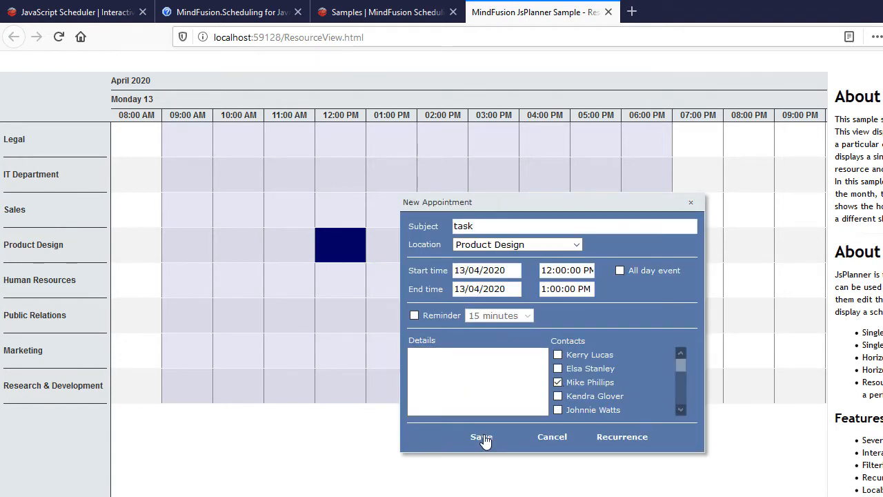
click(480, 436)
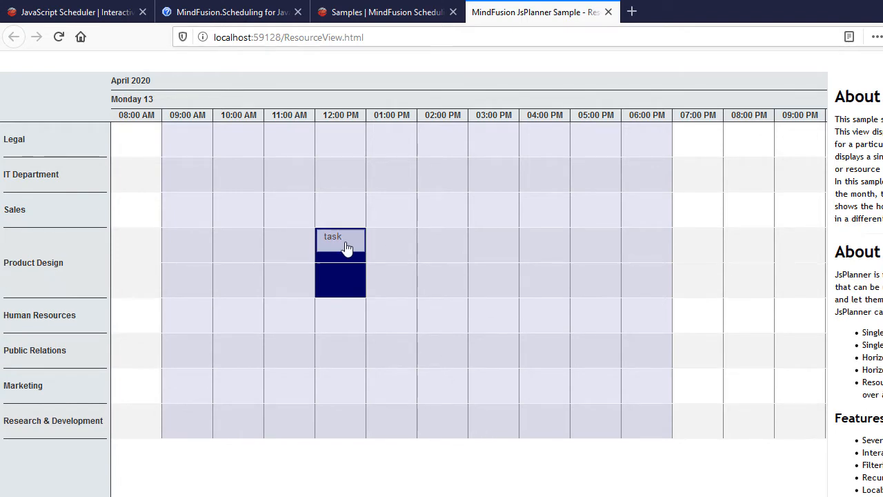
mouse_move(200, 117)
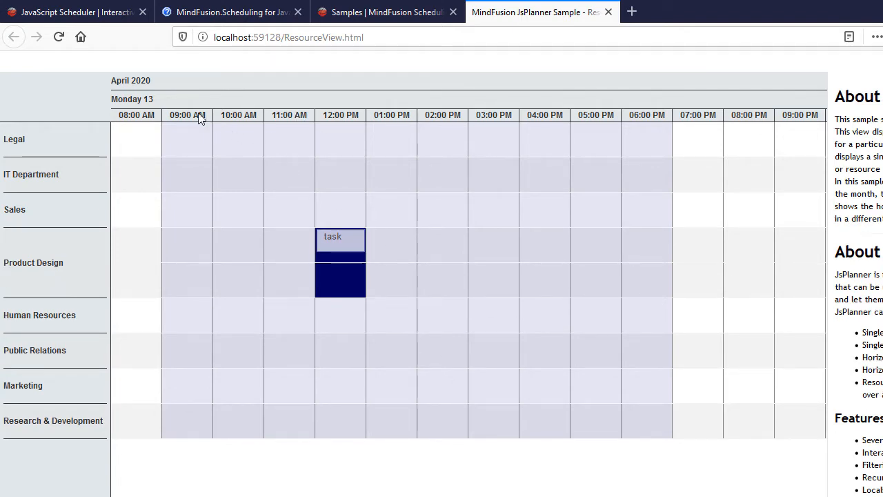
mouse_move(441, 100)
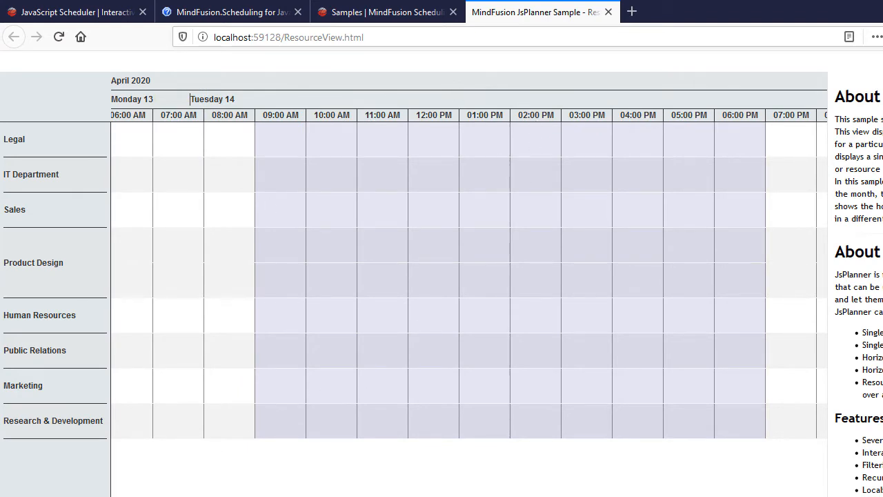
Scroll the scheduler timeline right to later days.
scroll(right, 3)
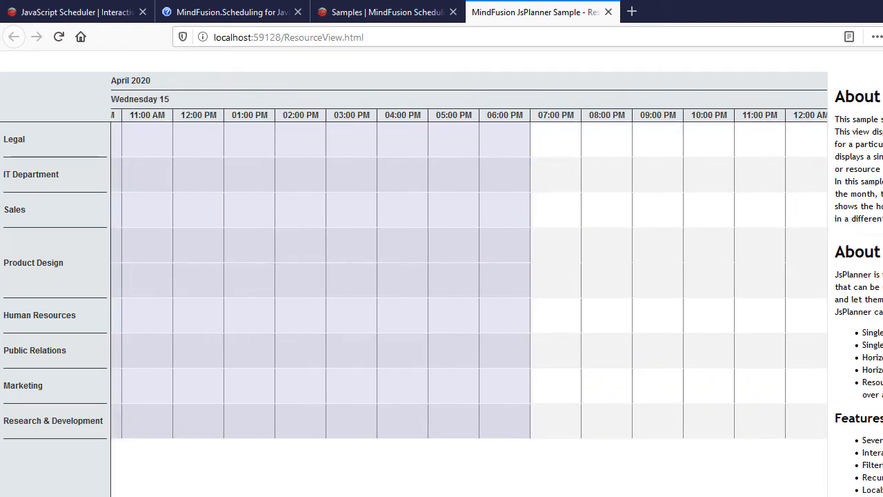
scroll(right, 3)
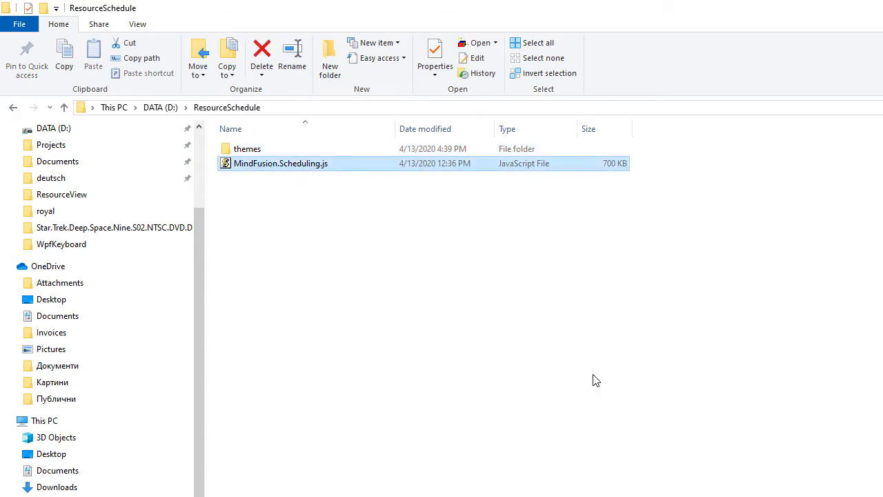
mouse_move(247, 149)
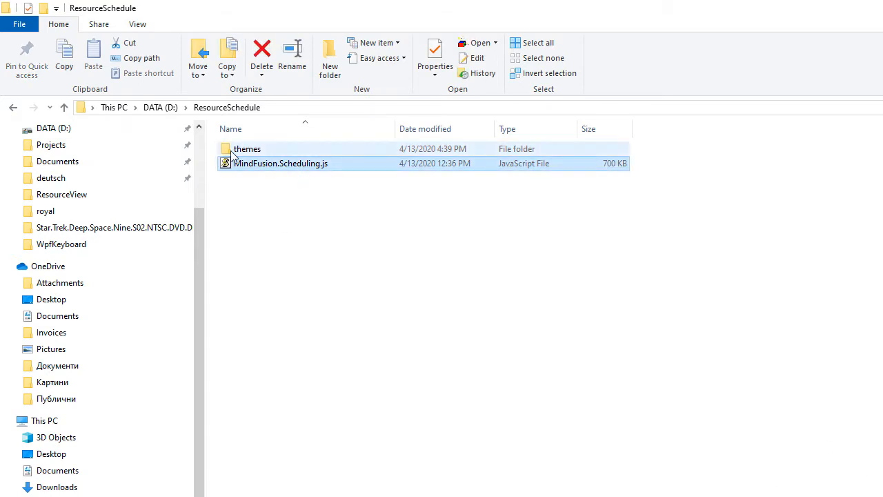
Browse the ResourceSchedule folder, then return to the MindFusion JavaScript Scheduler page in Firefox.
double_click(247, 149)
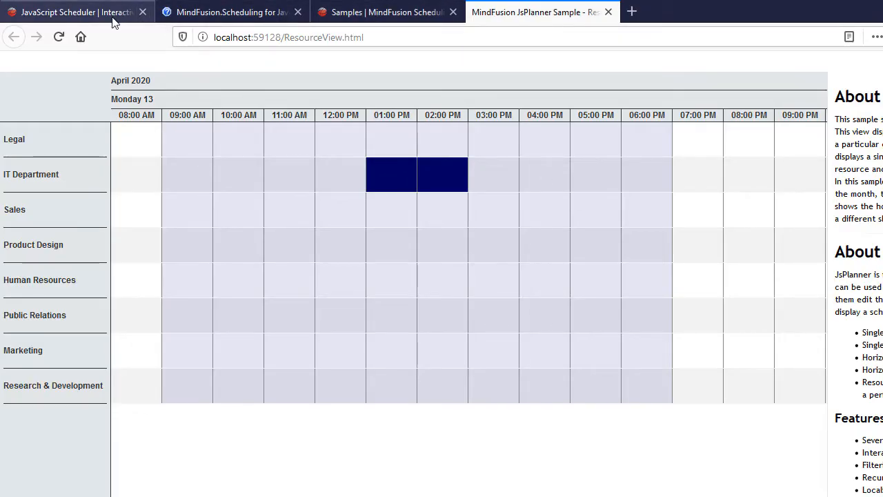
click(69, 11)
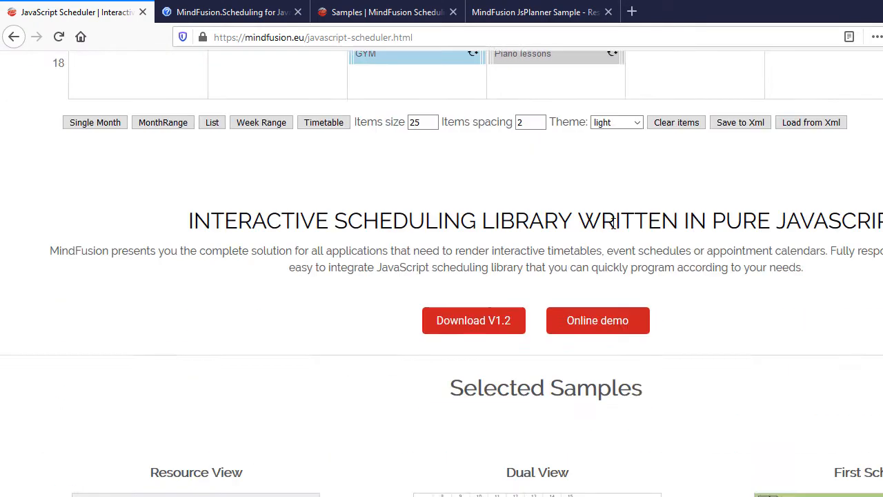
scroll(up, 3)
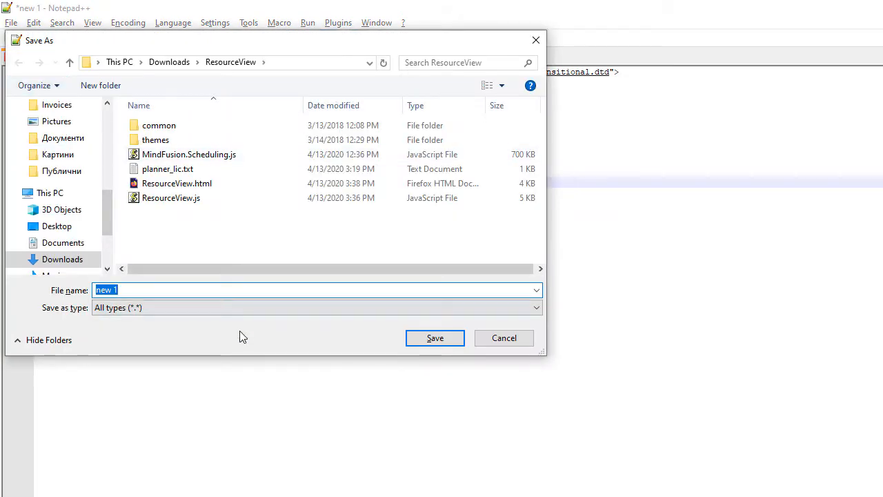
Save the new document as ResourceView.html in D:\ResourceSchedule.
text(d:\ResourceSchedule)
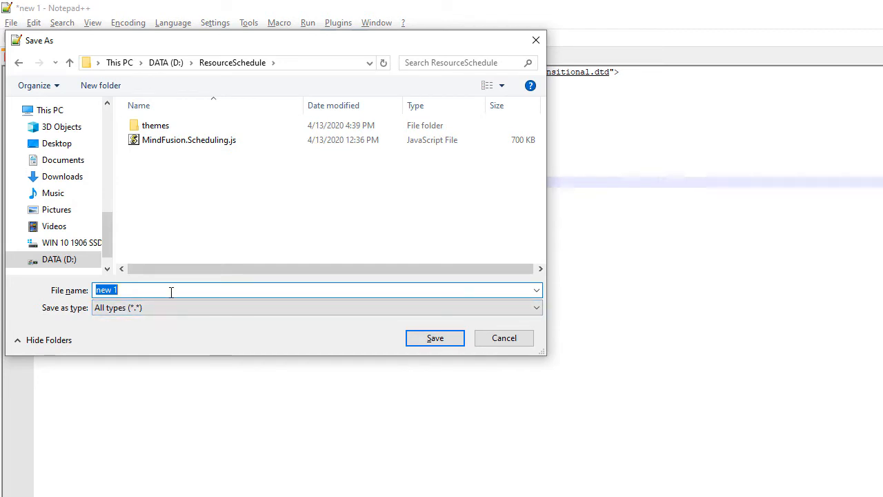
text(ResourceV)
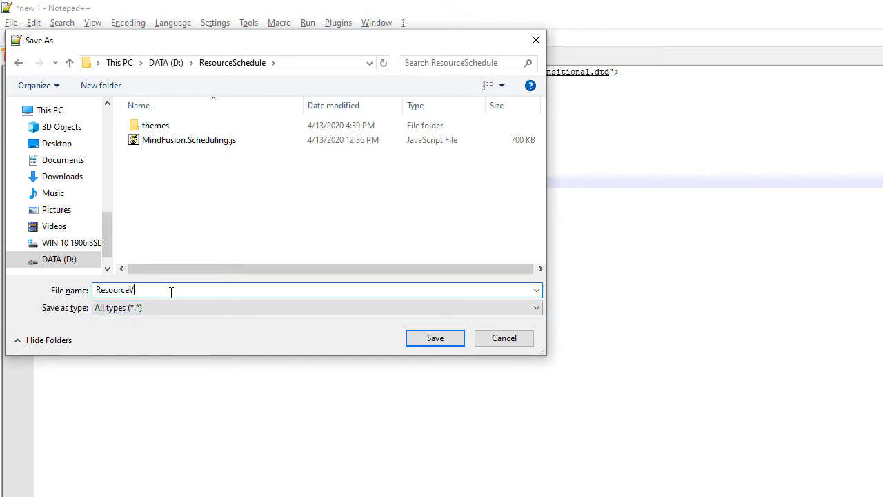
text(iew.html)
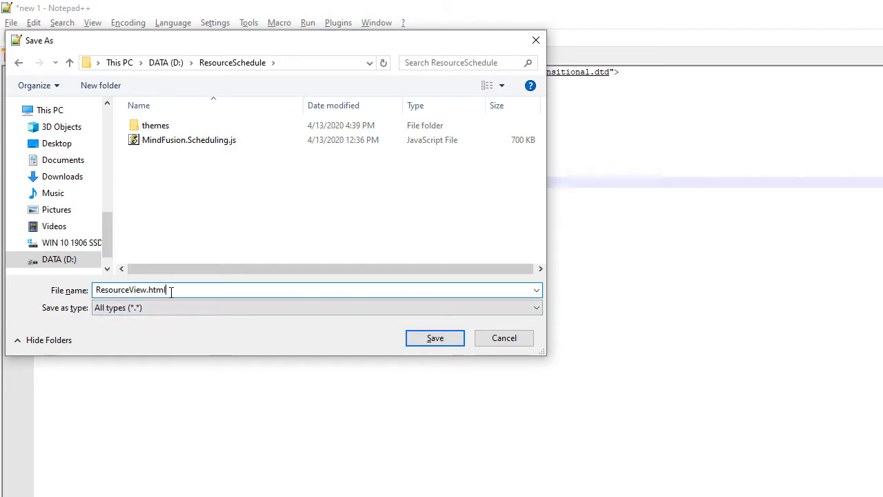
click(434, 336)
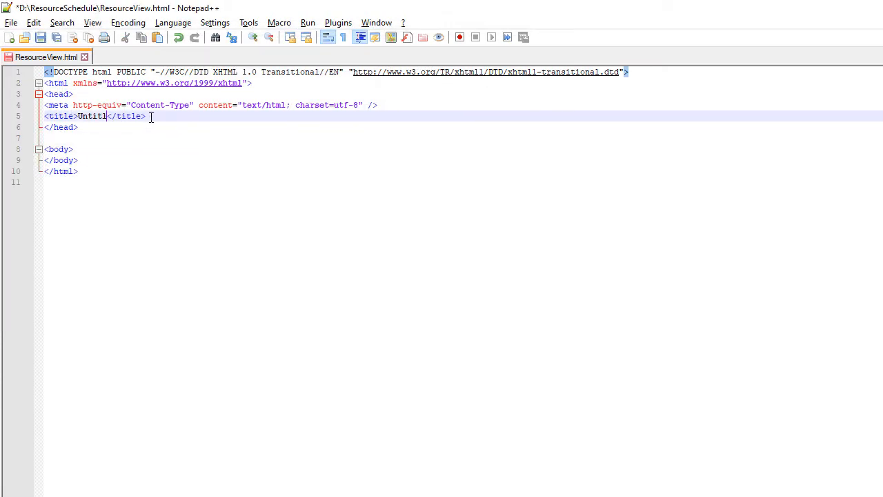
Title the page Department Scheduler and link the themes/business.css stylesheet in the head.
text(Department Scheduler)
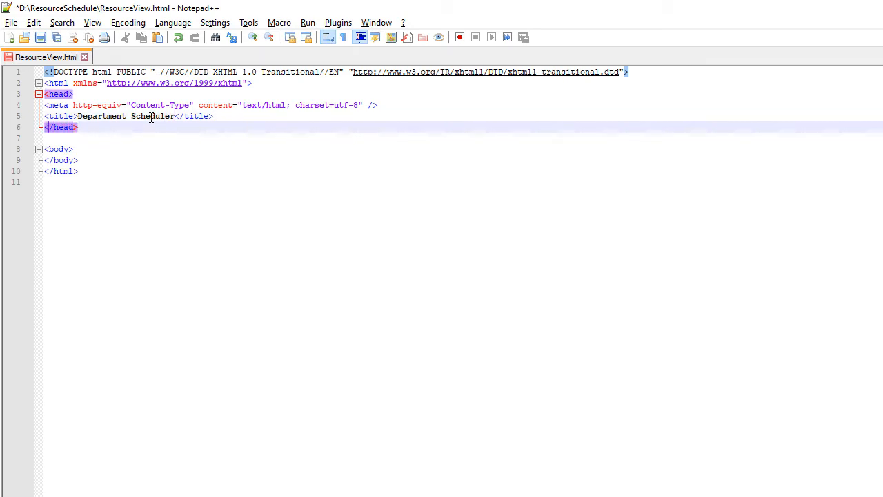
key(Return)
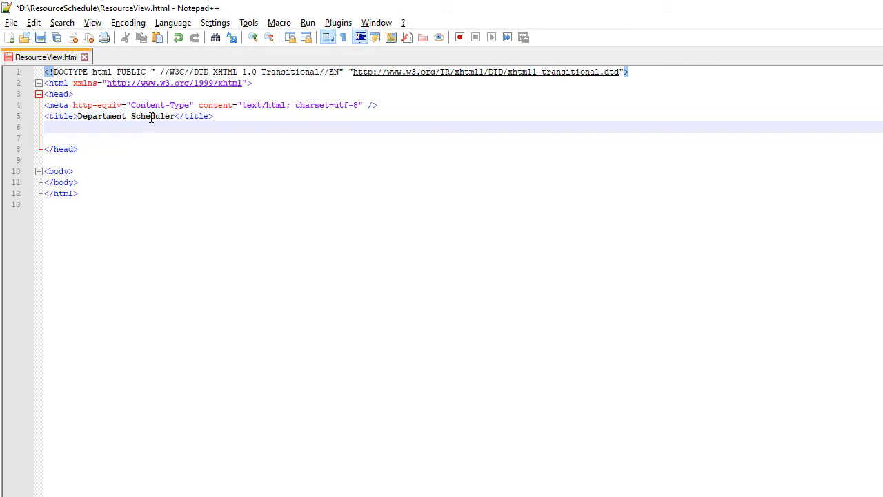
text(<link rel="stylesheet" type="text/css" href="themes/business.css" />)
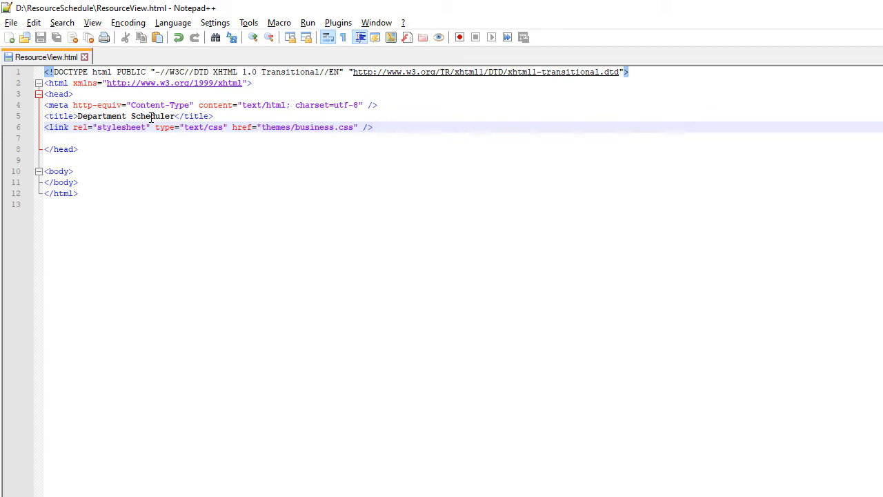
Add the calendar div and script tags for MindFusion.Scheduling.js and ResourceView.js in the body.
click(79, 149)
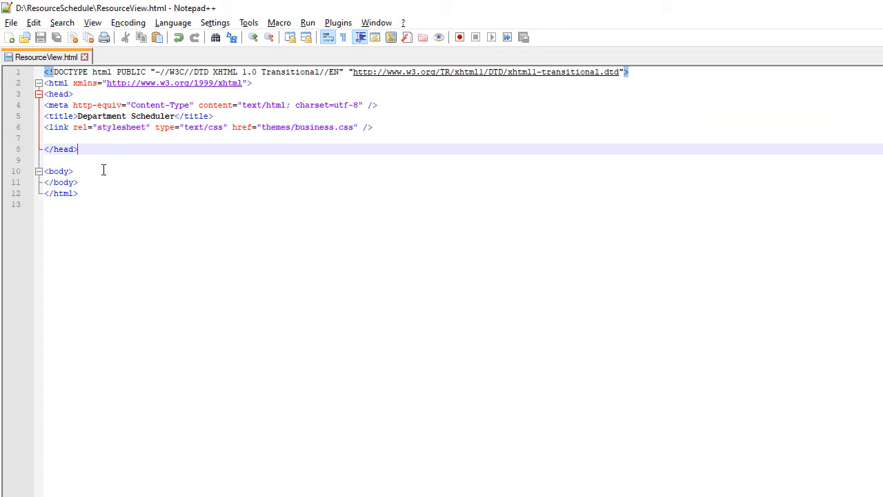
text(<script src="MindFusion.Scheduling.js" type="text/javascript"></script>)
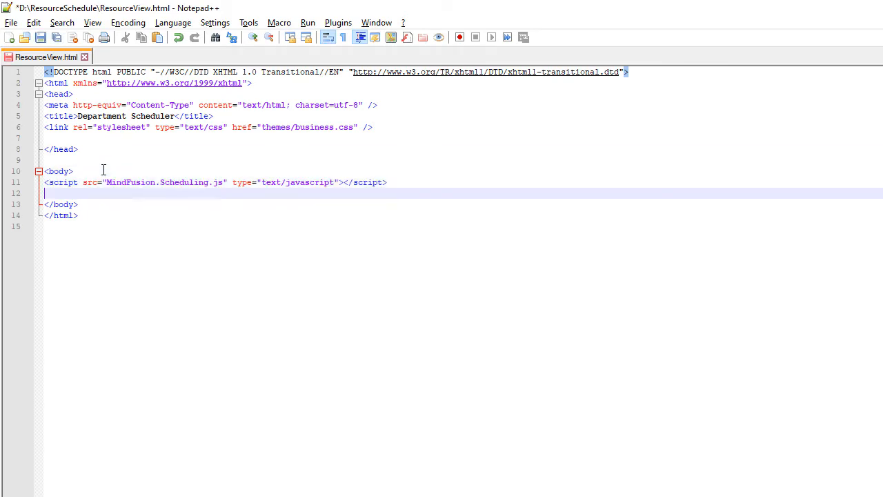
text(<script src="MindFusion.Scheduling.js" type="text/javascript"></script>)
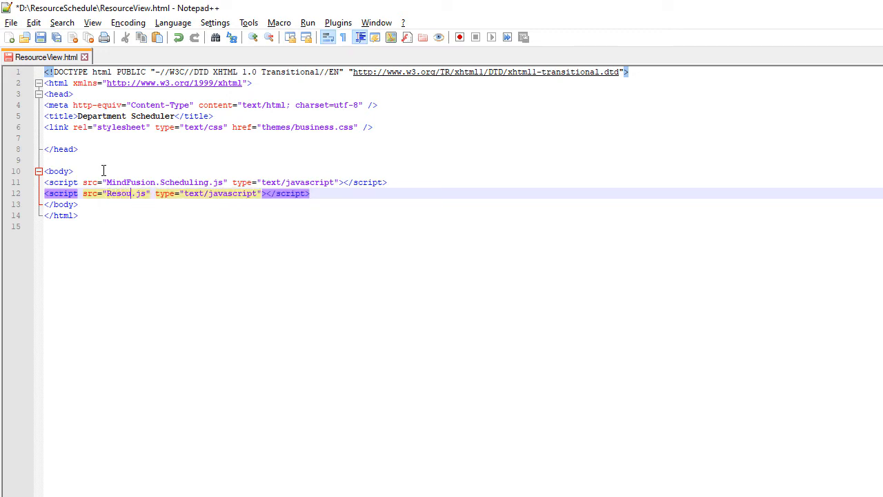
text(rce)
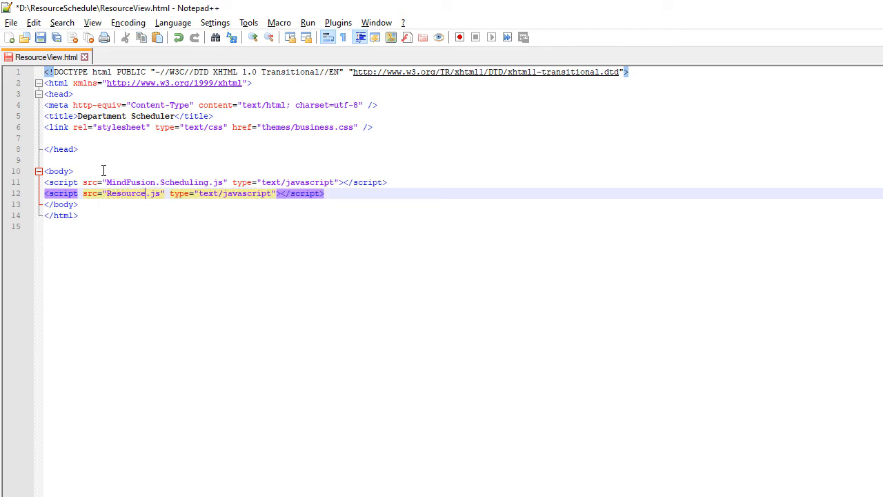
text(View)
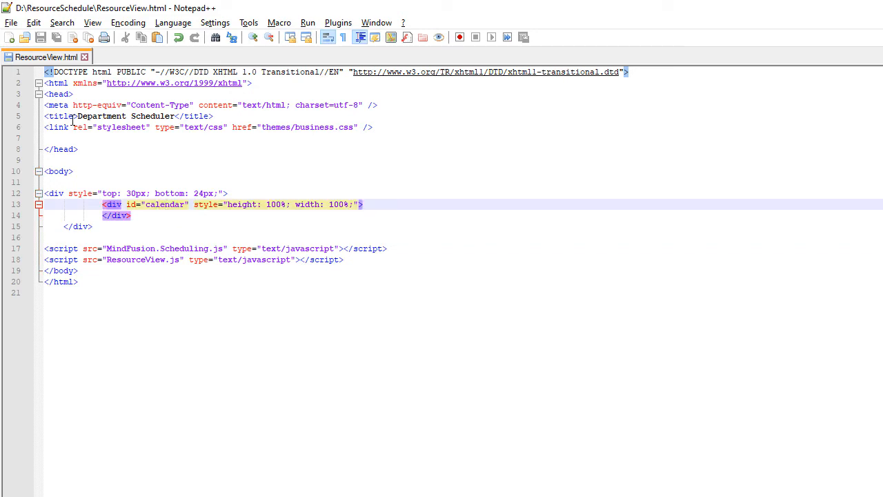
mouse_move(10, 38)
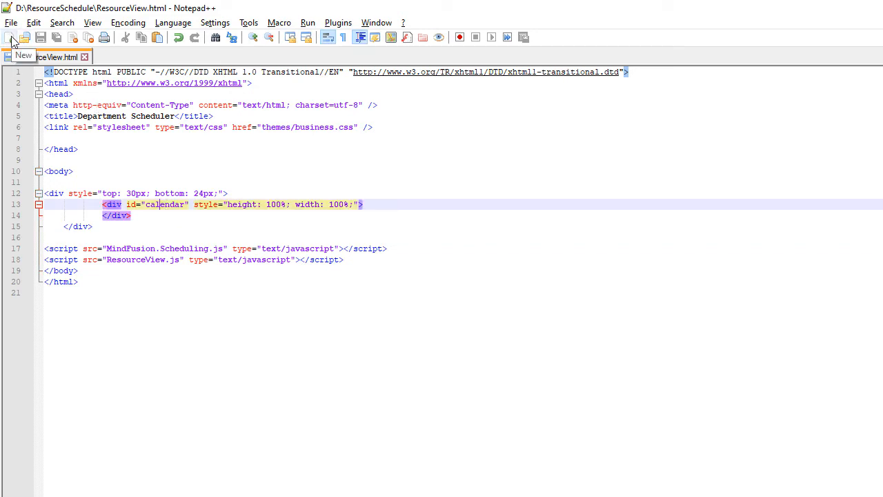
Create a new empty document and start saving it as ResourceView.js in ResourceSchedule.
click(10, 37)
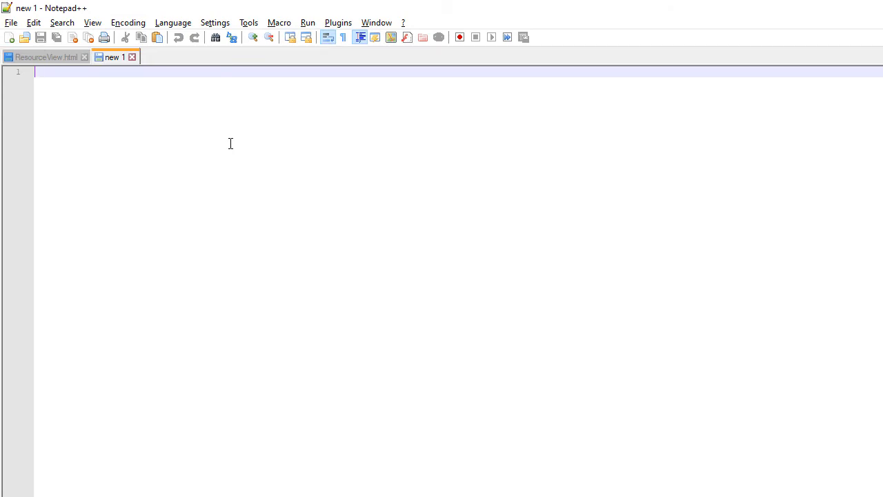
click(11, 22)
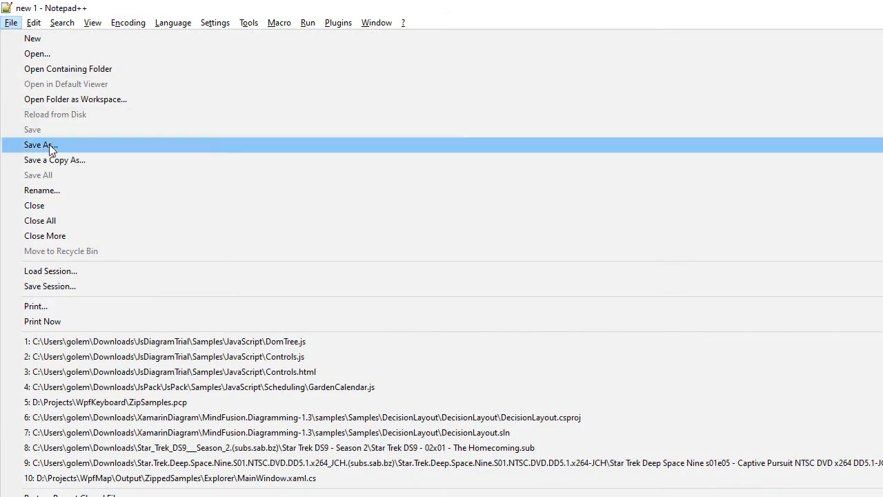
click(40, 145)
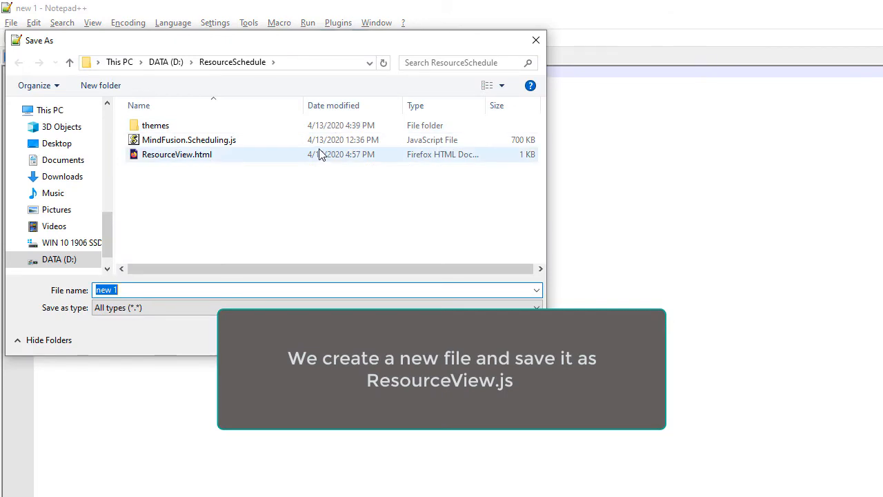
text(Resour)
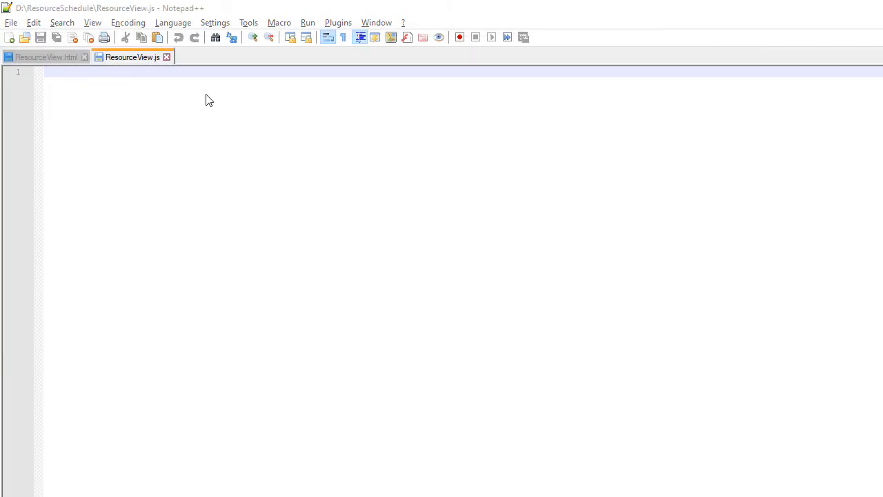
Declare p as MindFusion.Scheduling, create the Calendar on the calendar div and set currentView to ResourceView.
text(var p)
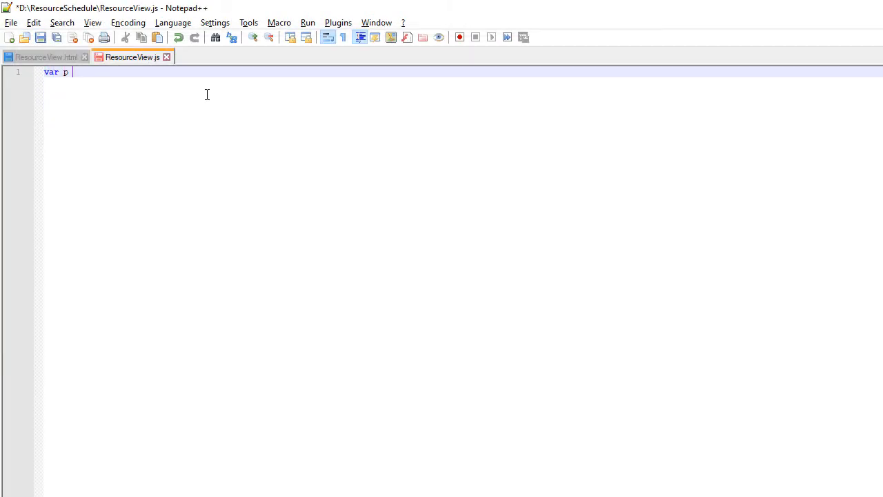
text(= MindFusion.Scheduling;)
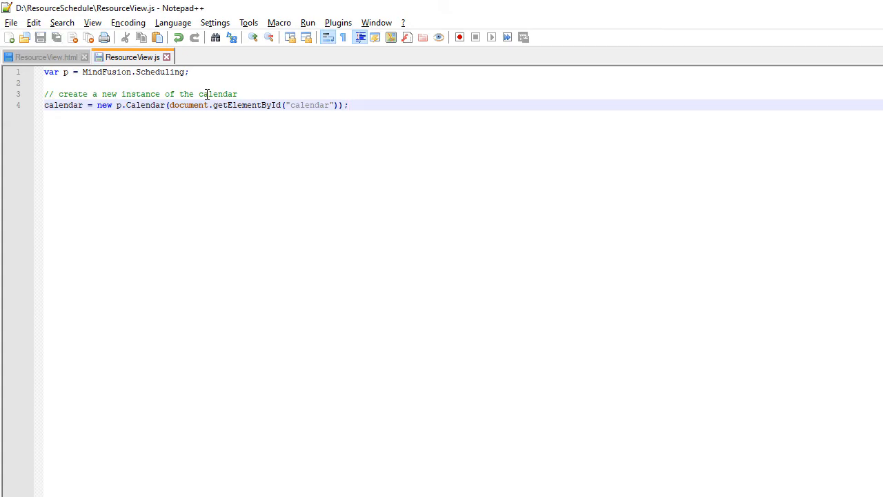
click(349, 105)
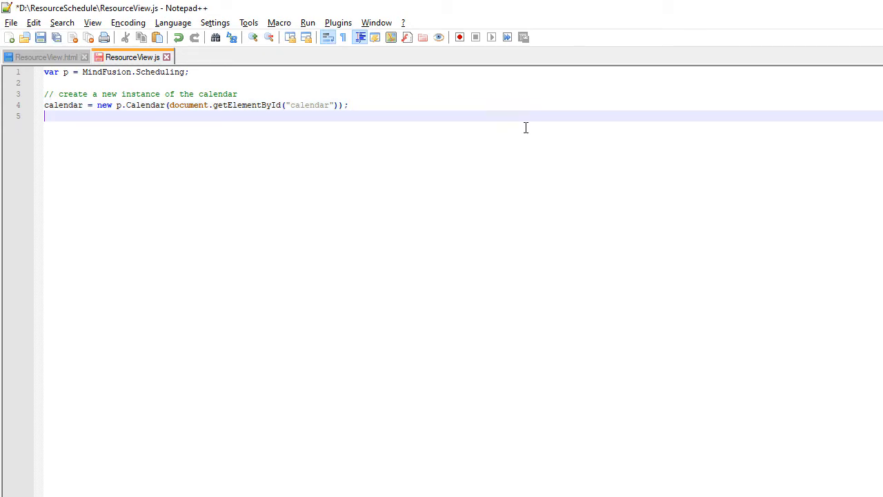
text(calendar.c)
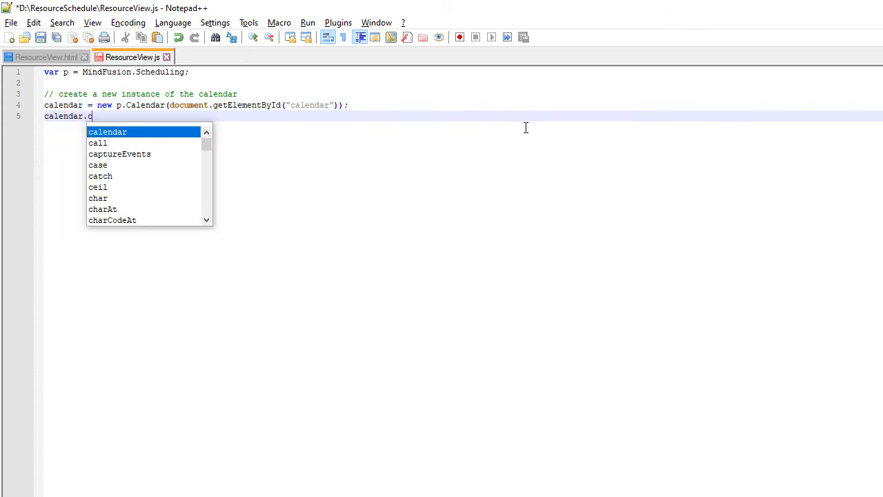
text(urrent)
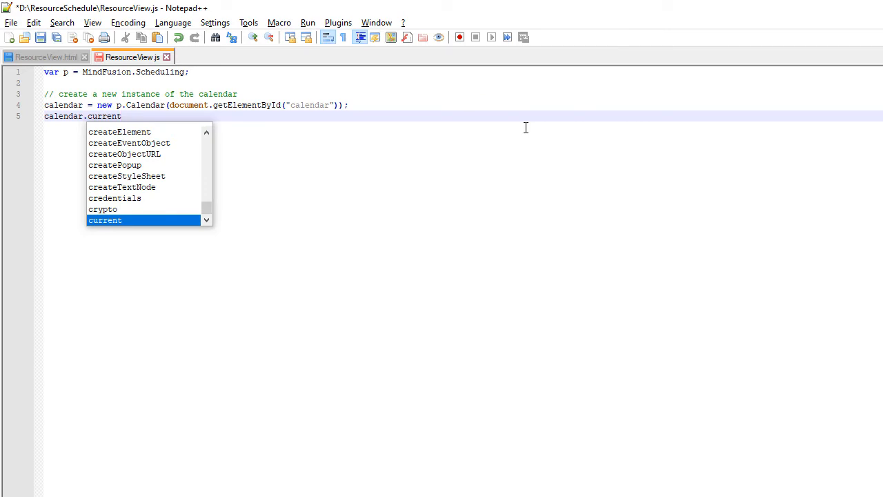
text(View = p.CalendarView.)
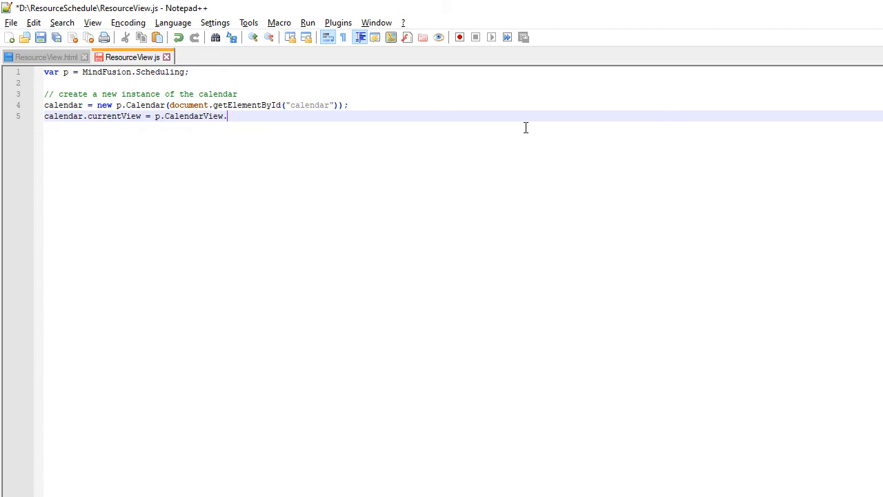
text(ResourceV)
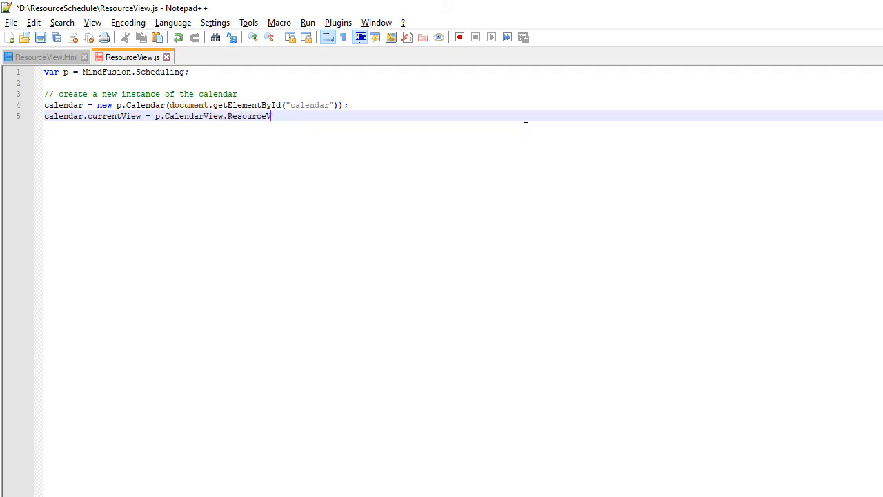
text(iew;)
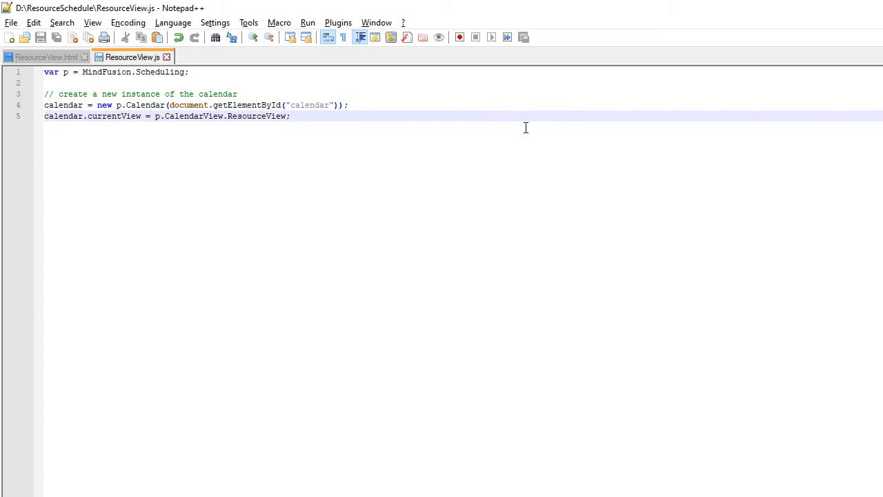
Set calendar.theme to "business" and call calendar.render().
click(289, 116)
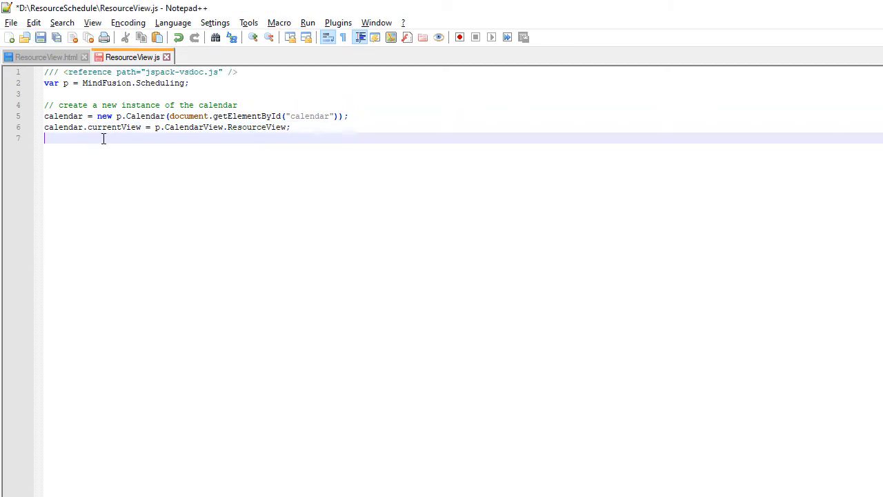
text(calendar.th)
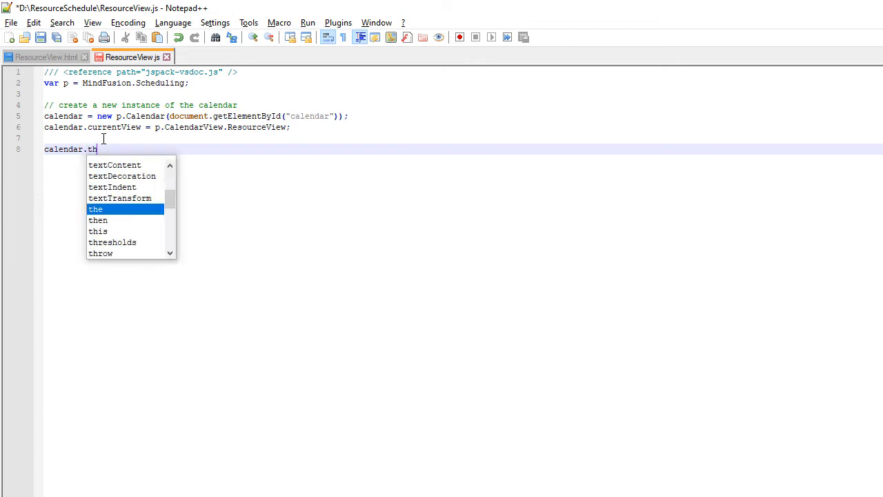
text(eme =)
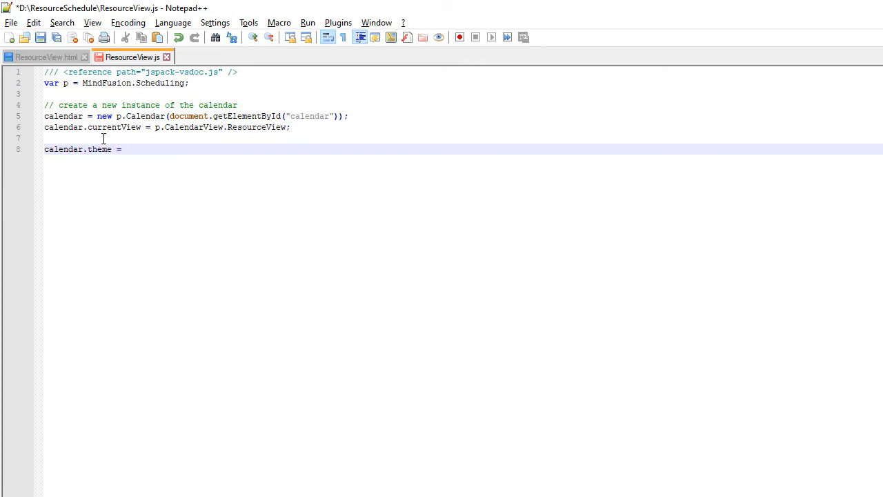
text("busine")
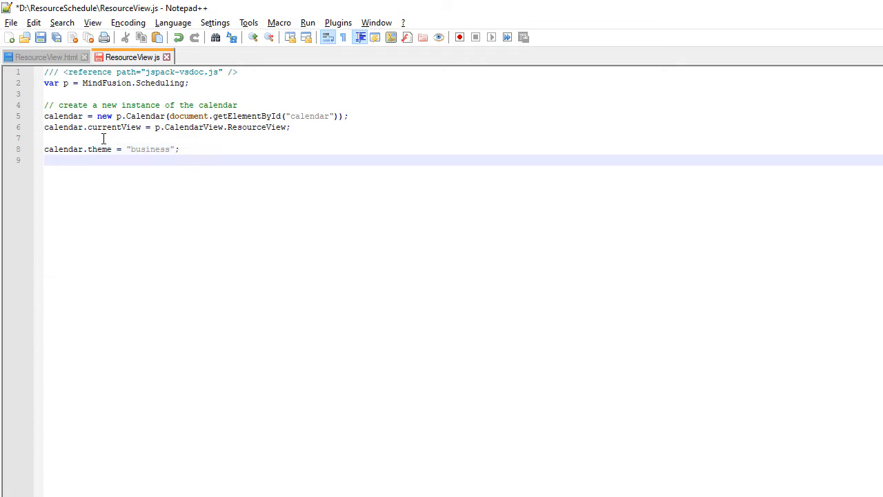
text(calendar.render)
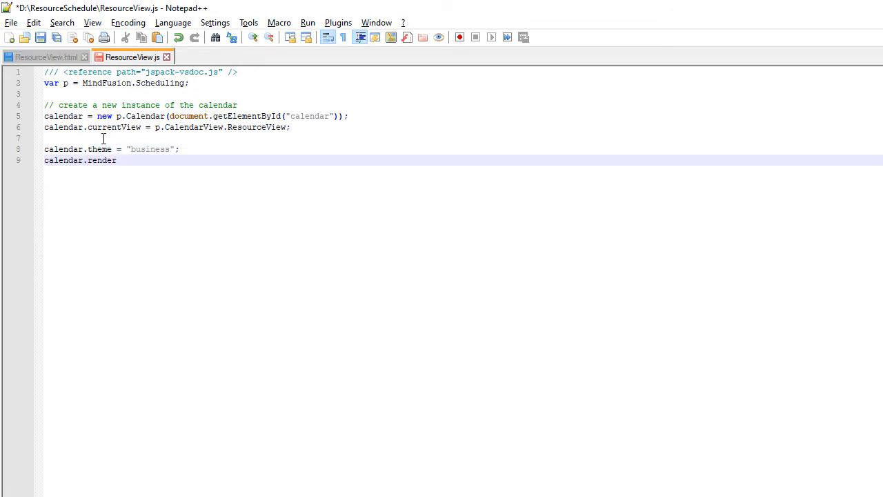
text(();)
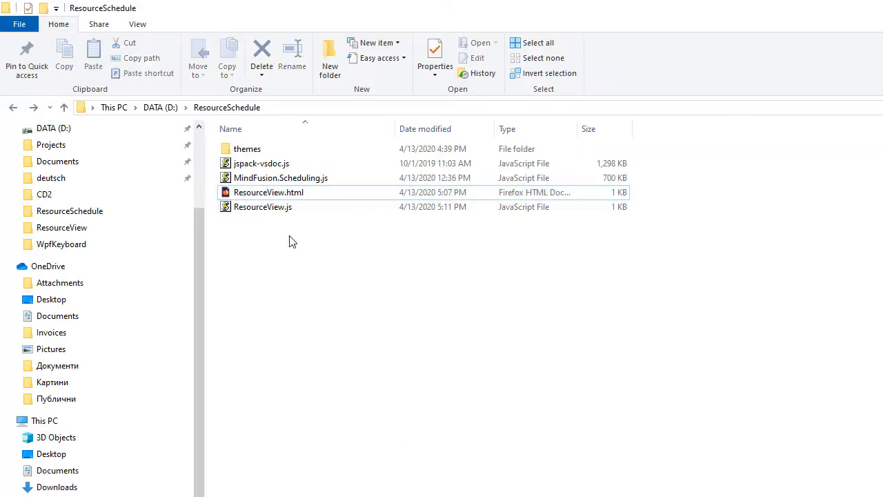
View ResourceView.html in Firefox as an empty April 2020 Department Scheduler timeline.
double_click(267, 191)
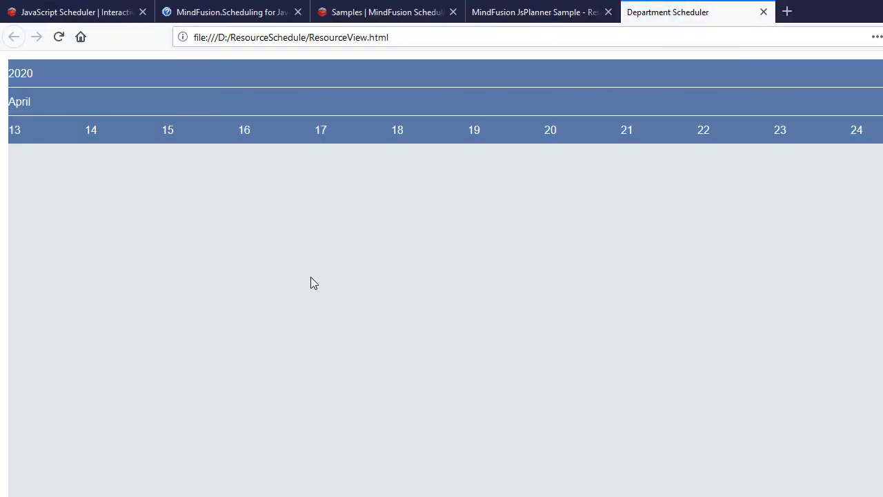
mouse_move(5, 262)
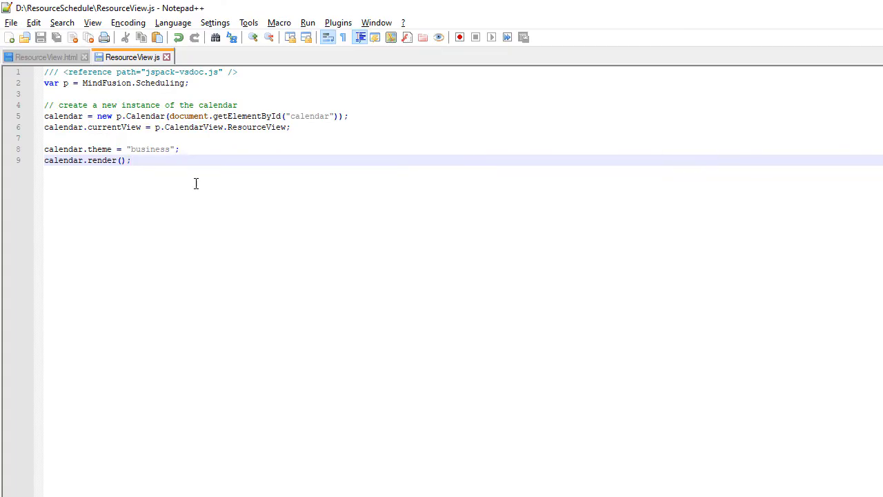
Set top/middle/bottom timelines to Month, Day, Hour with formats "MMMM yyyy", "dddd dd", "hh:mm tt".
click(182, 149)
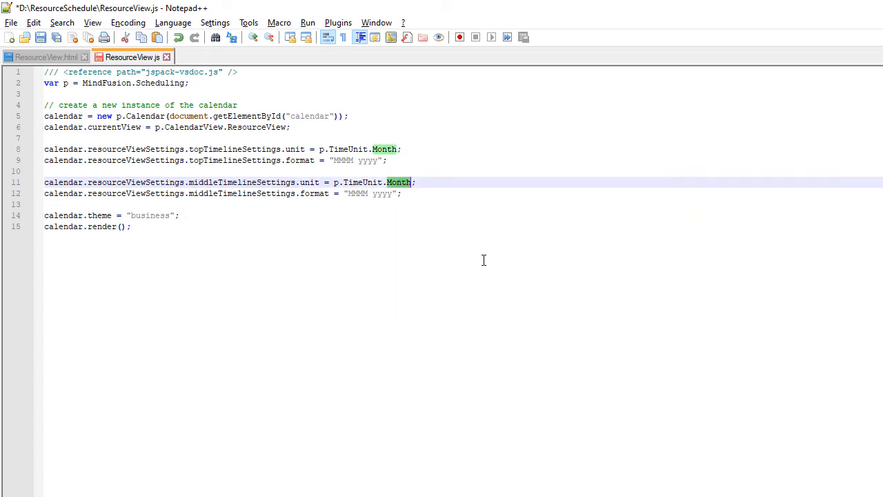
text(Day)
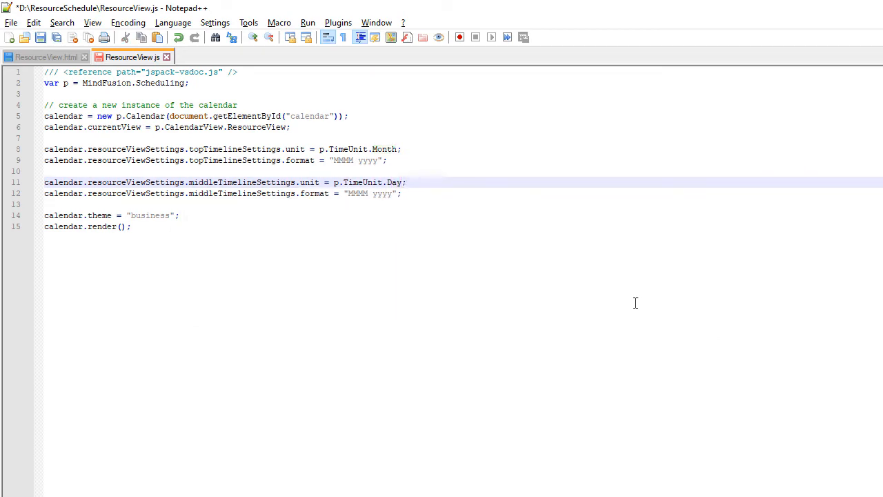
text(dddd)
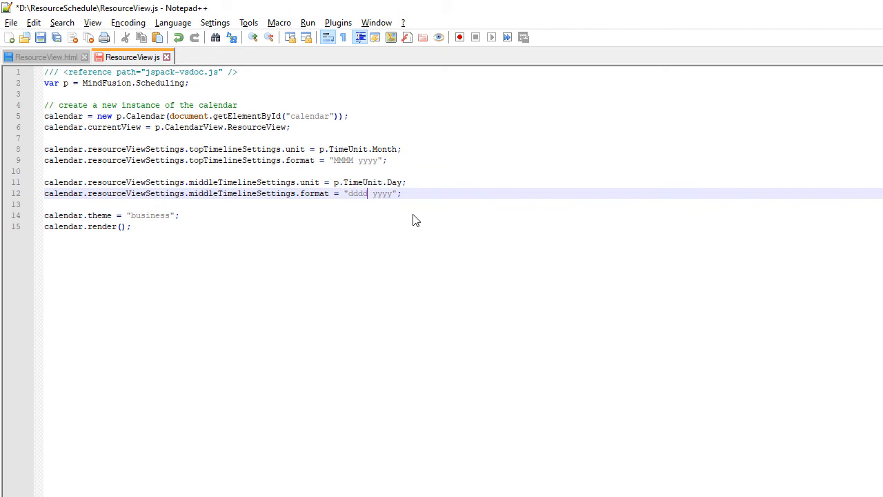
text(dd)
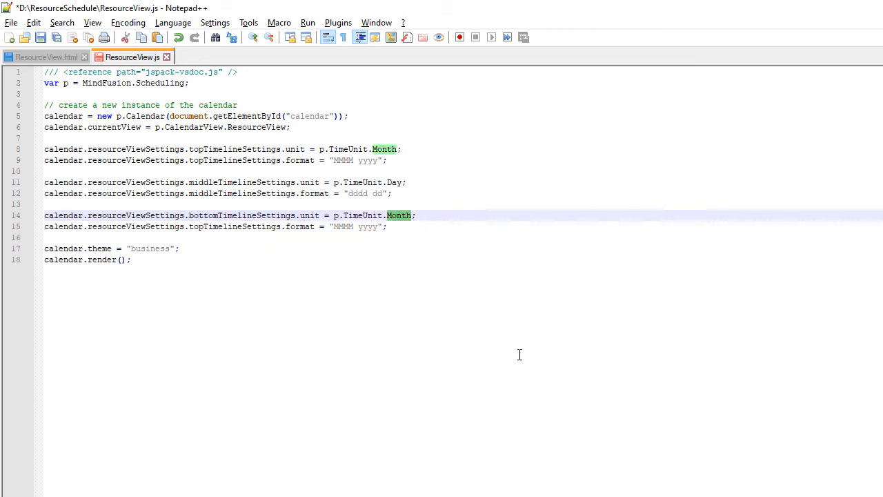
text(Hour)
click(216, 226)
text(bottom)
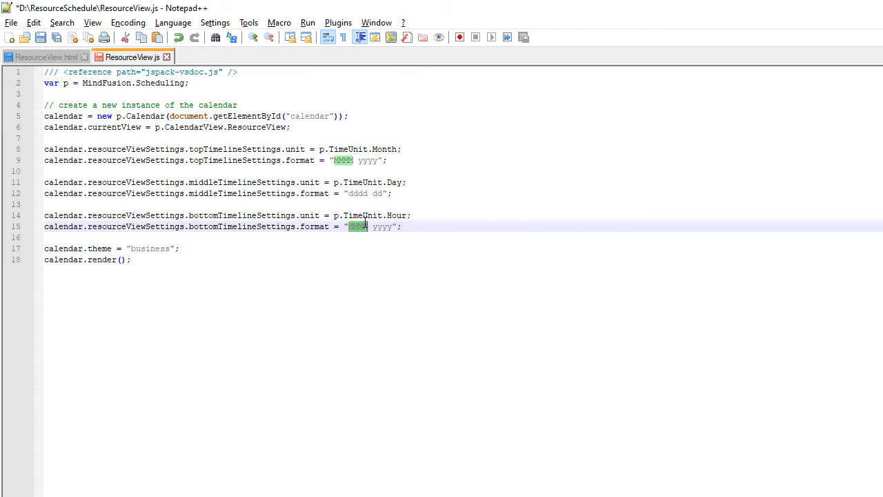
text(hh:)
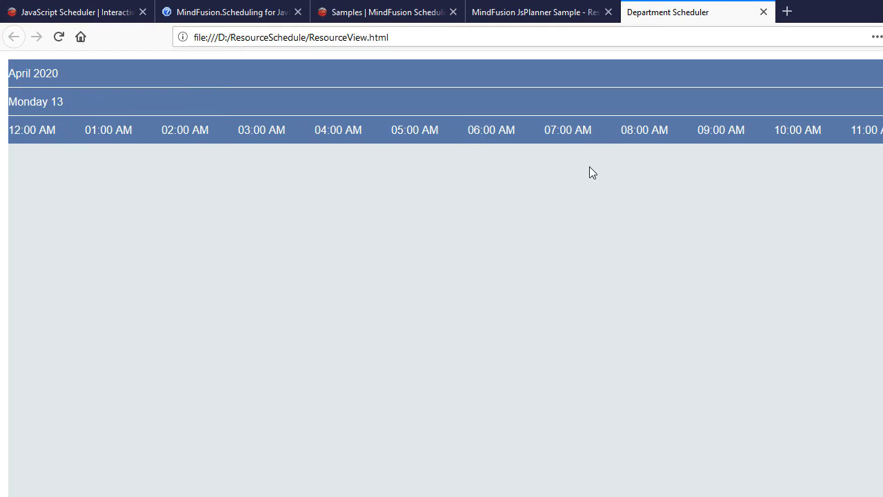
mouse_move(544, 226)
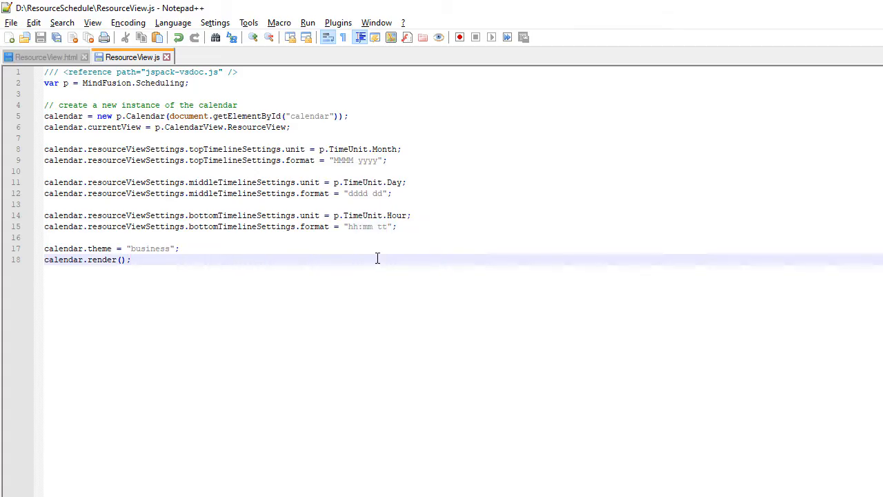
Clear calendar.locations and addRange the schedule's location items after the render call.
click(130, 260)
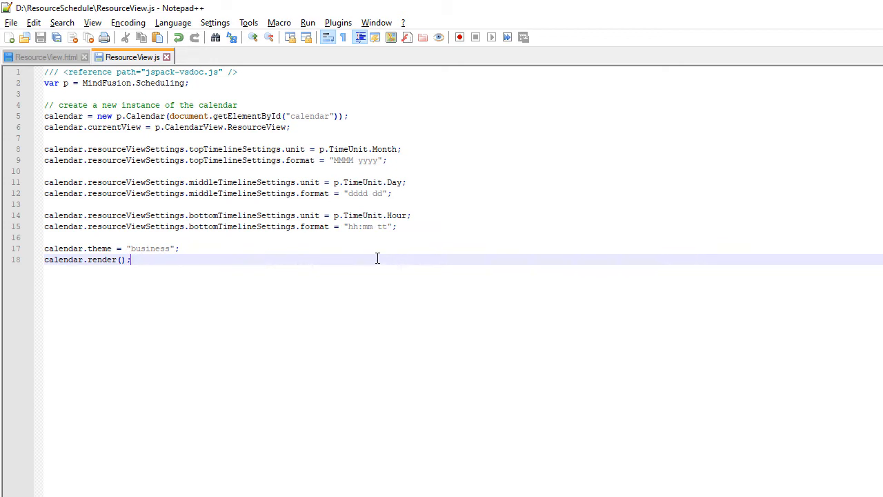
click(178, 248)
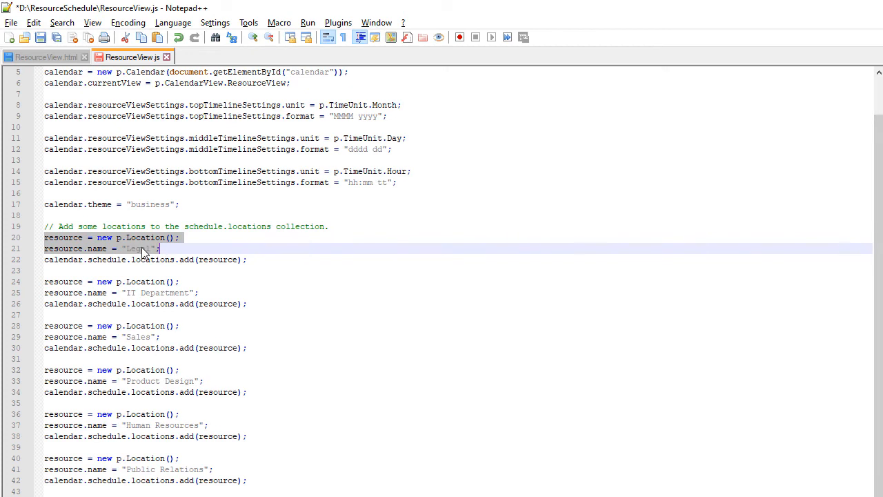
scroll(down, 3)
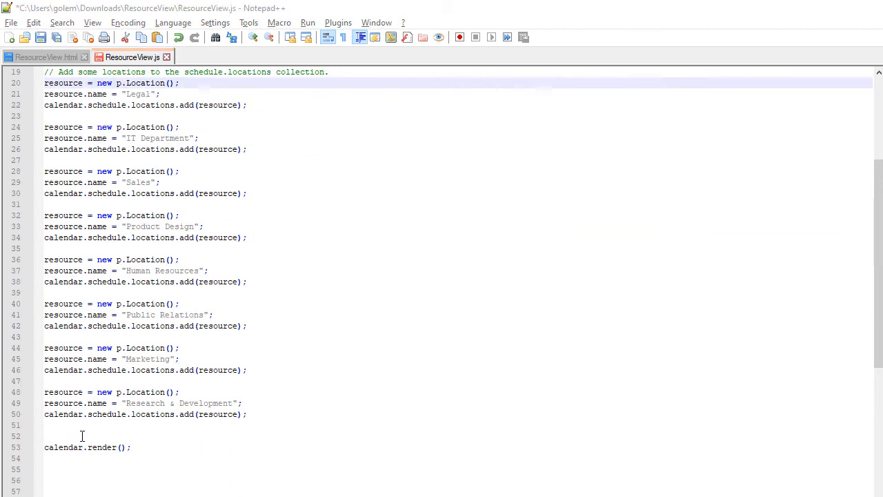
text(calendar)
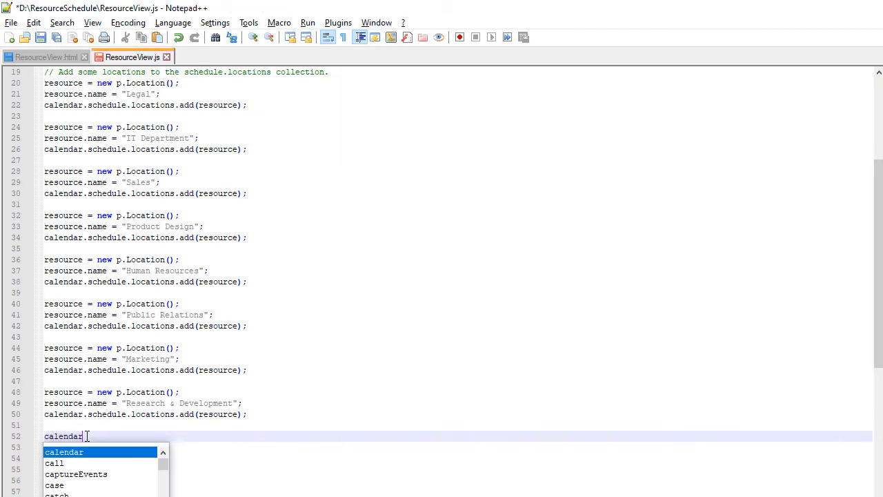
text(.locations.addRange)
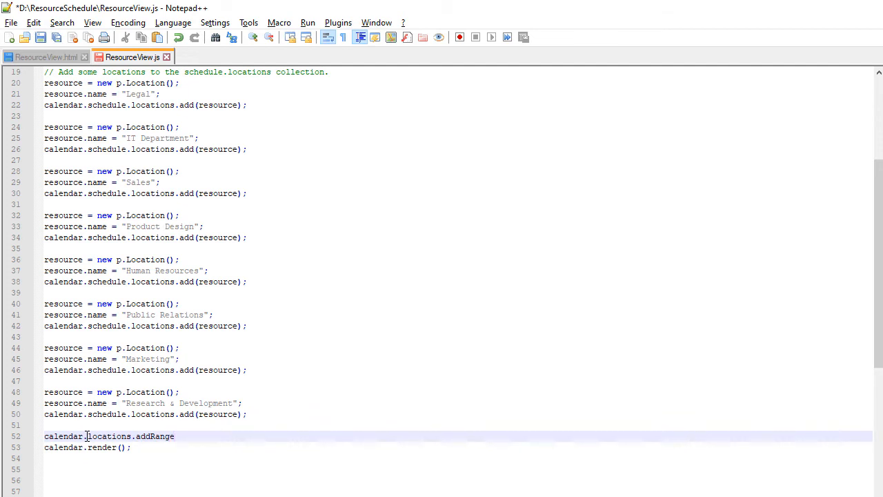
text(();)
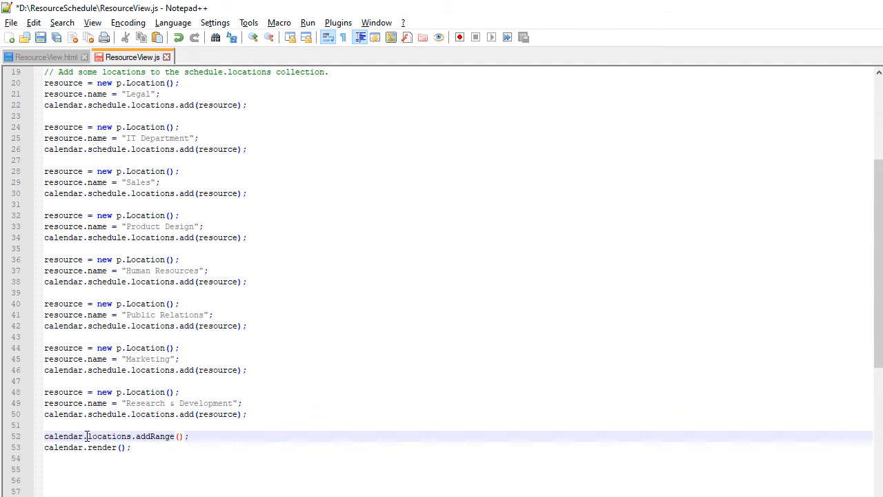
text(calendar.schedule)
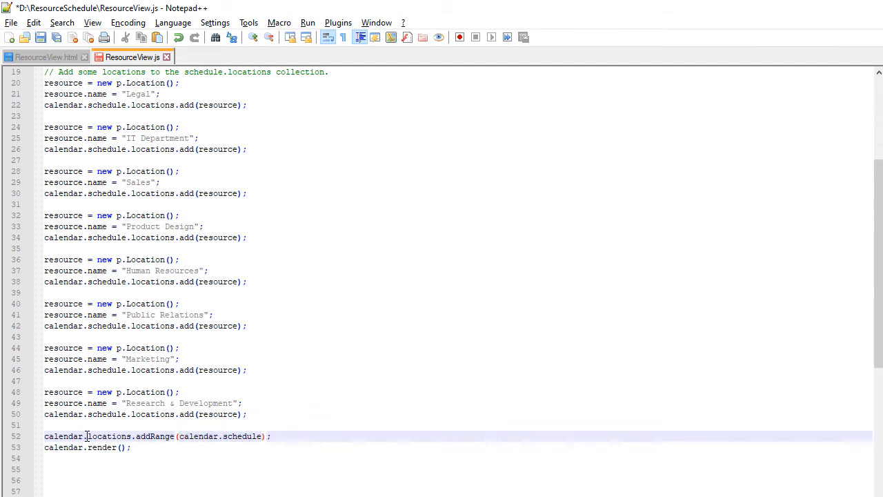
text(locations.ite)
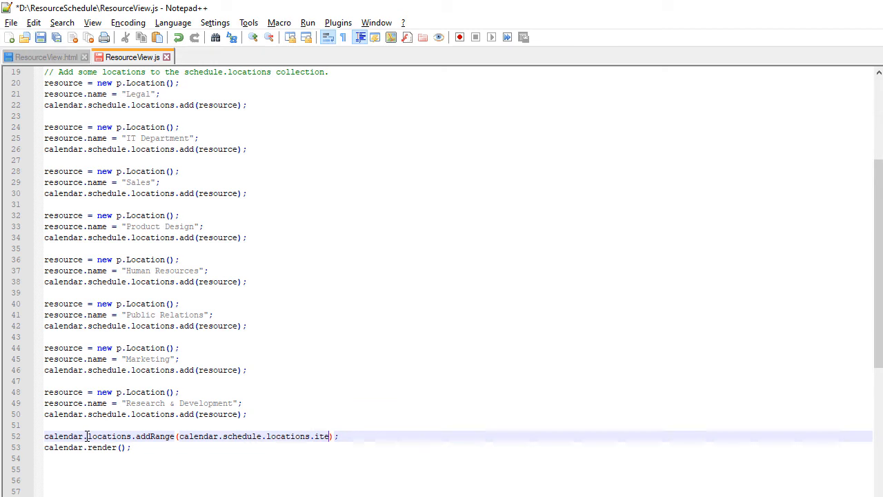
text(ms())
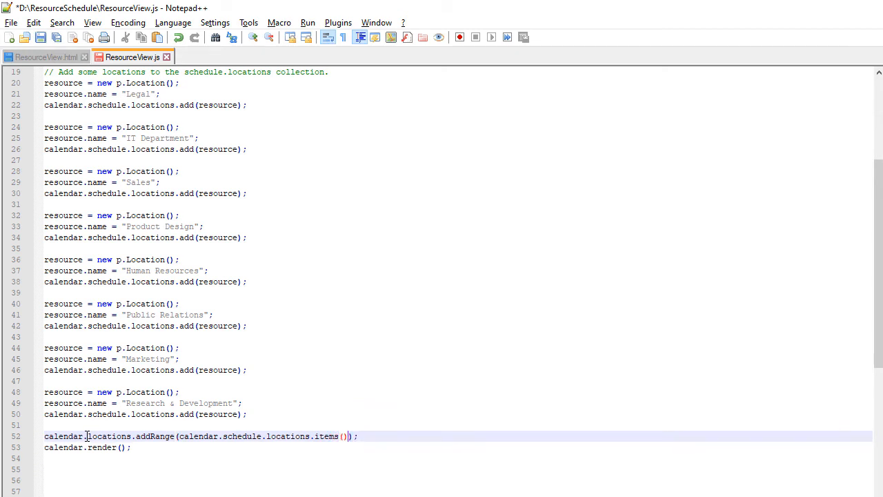
Set calendar.groupType to p.GroupType.GroupByLocations so department rows appear.
text(calendar.groupT)
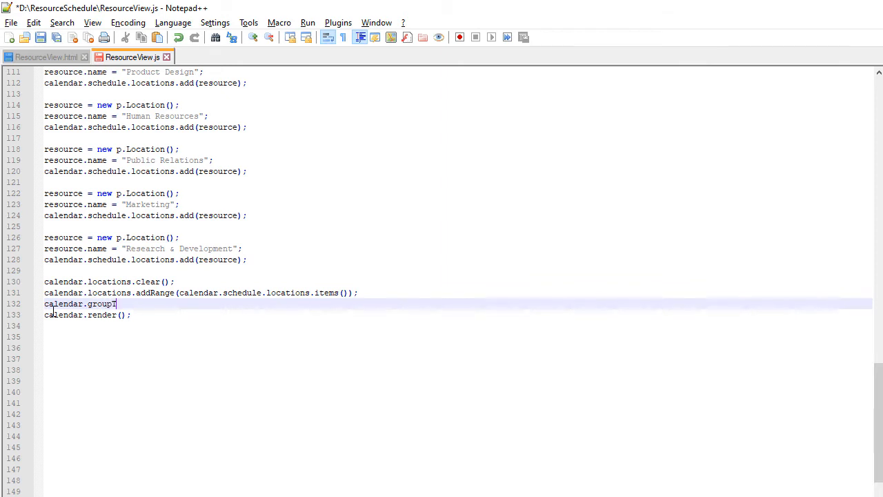
text(ype = p.)
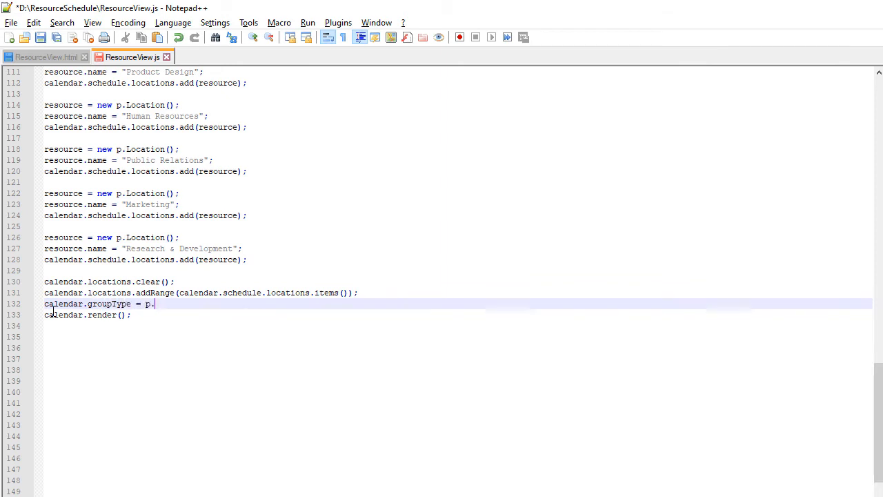
text(GroupType.GroupByL)
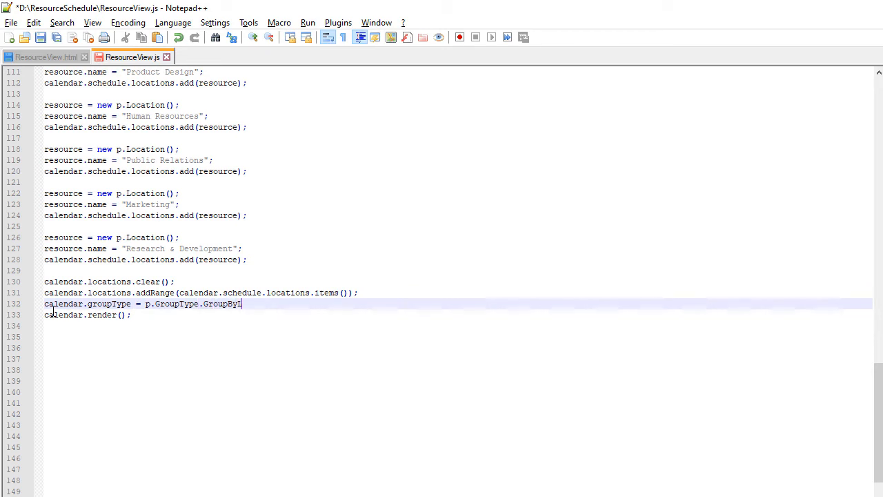
text(ocations;)
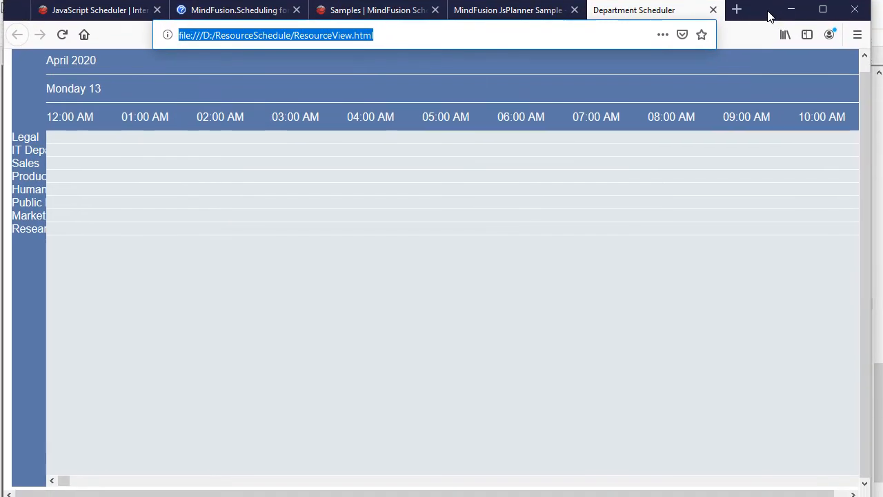
Inspect the scheduler's mfp-header-group elements and their styles with Firefox Developer Tools (F12).
drag(62, 480, 149, 483)
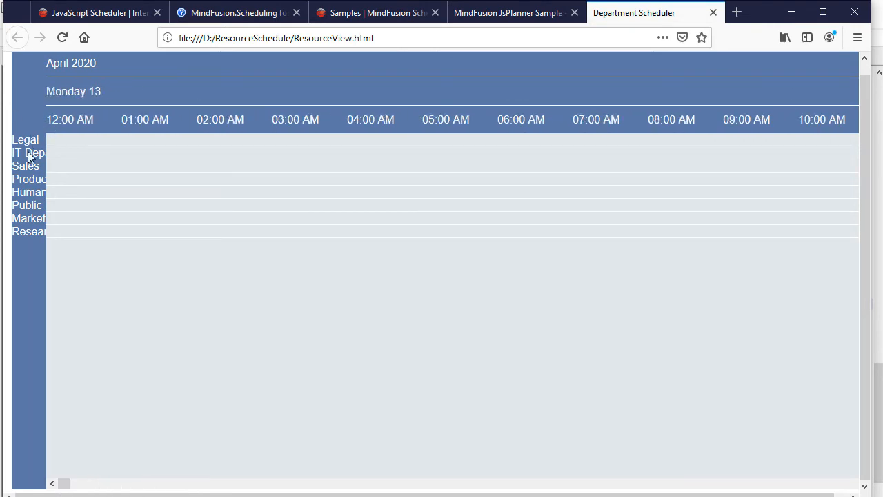
mouse_move(25, 144)
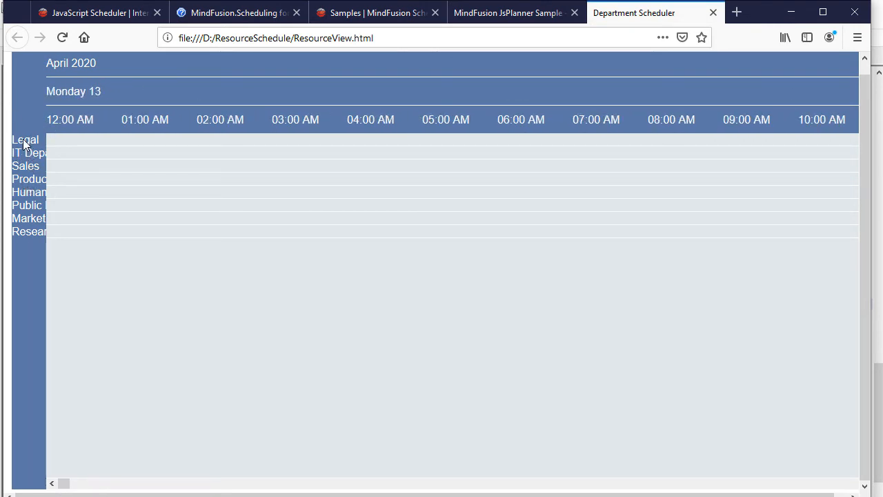
mouse_move(123, 298)
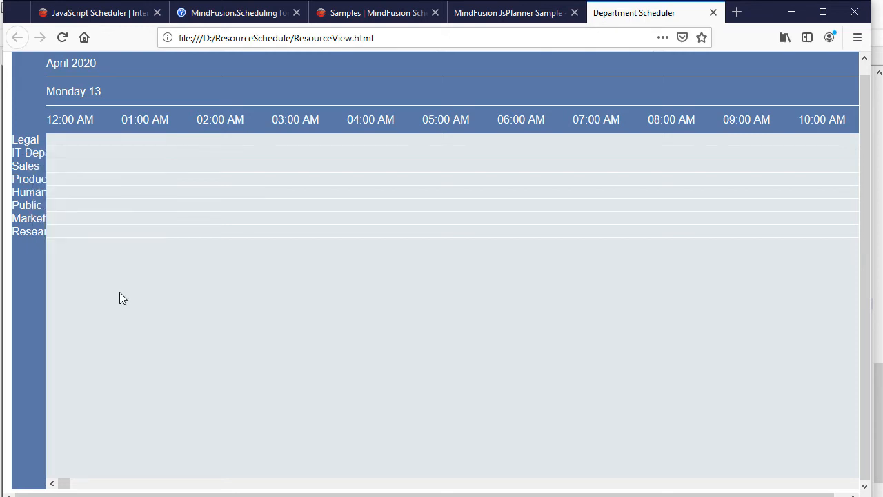
key(F12)
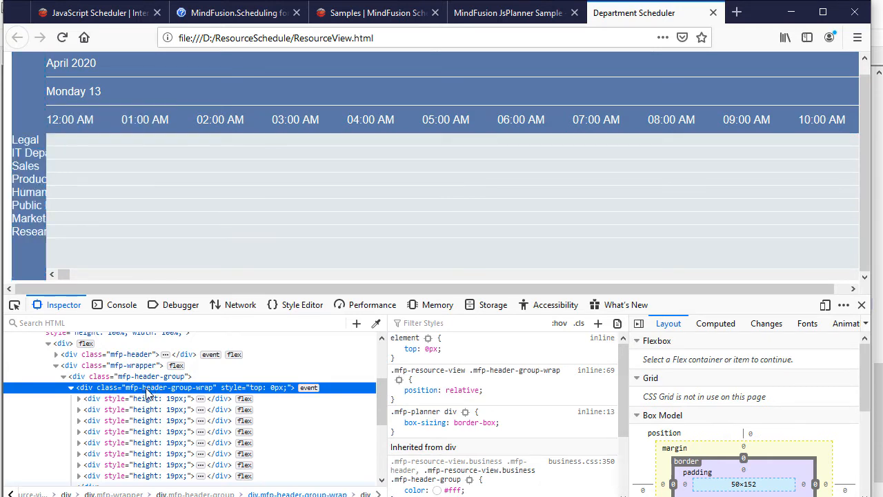
click(127, 365)
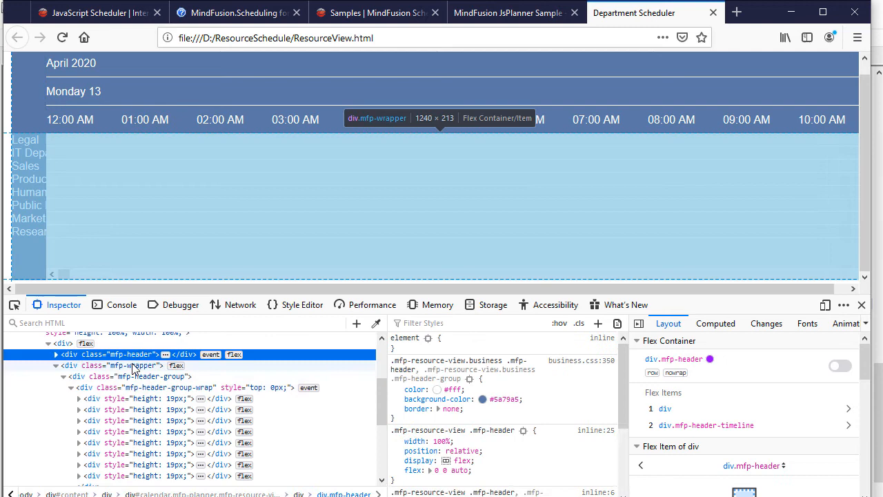
click(138, 375)
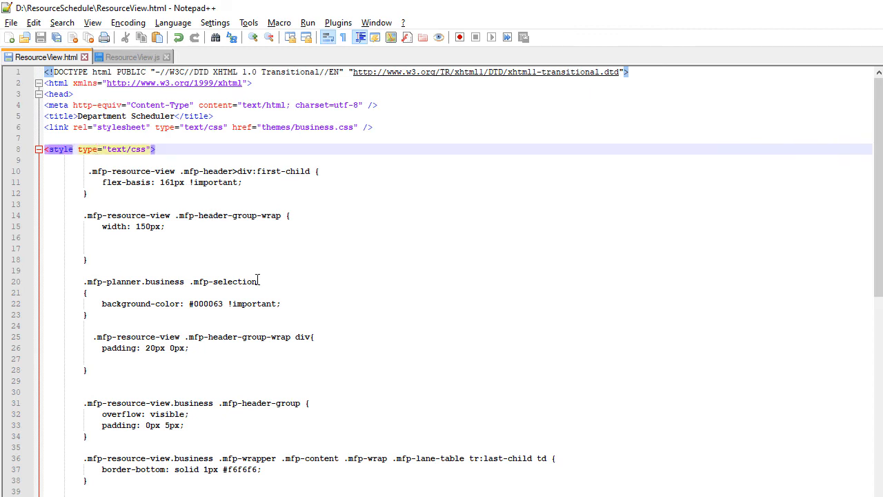
scroll(down, 3)
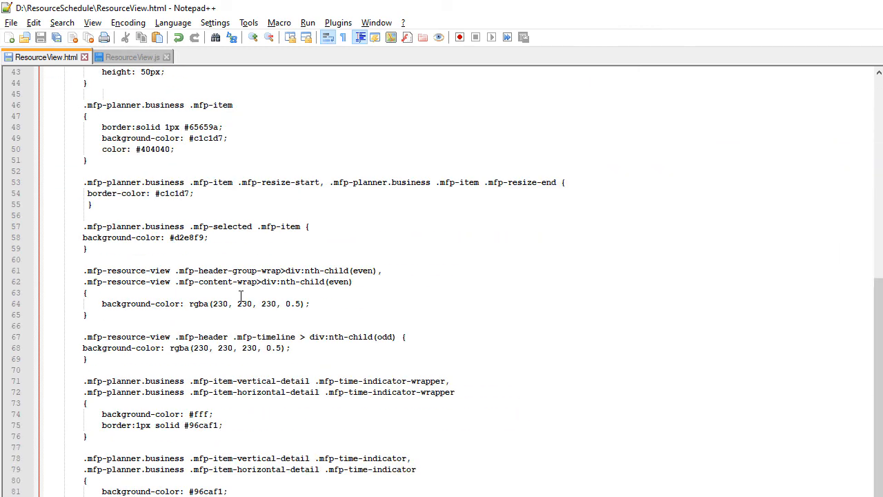
scroll(up, 3)
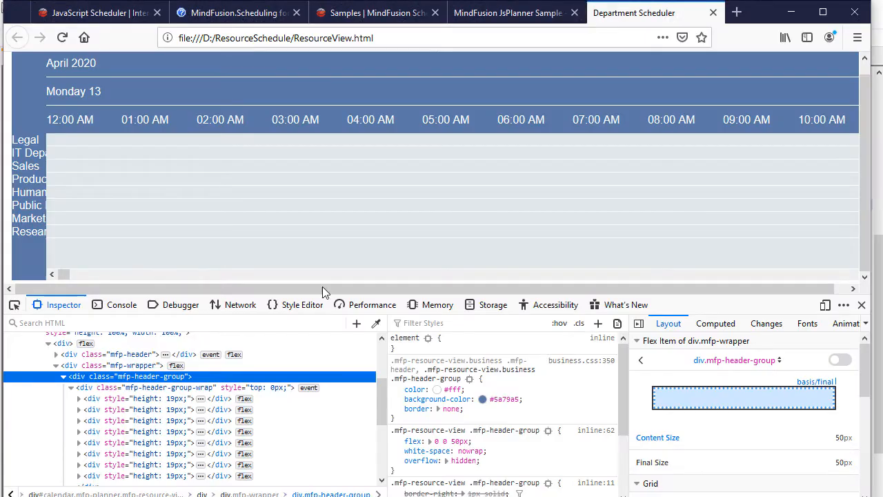
mouse_move(131, 353)
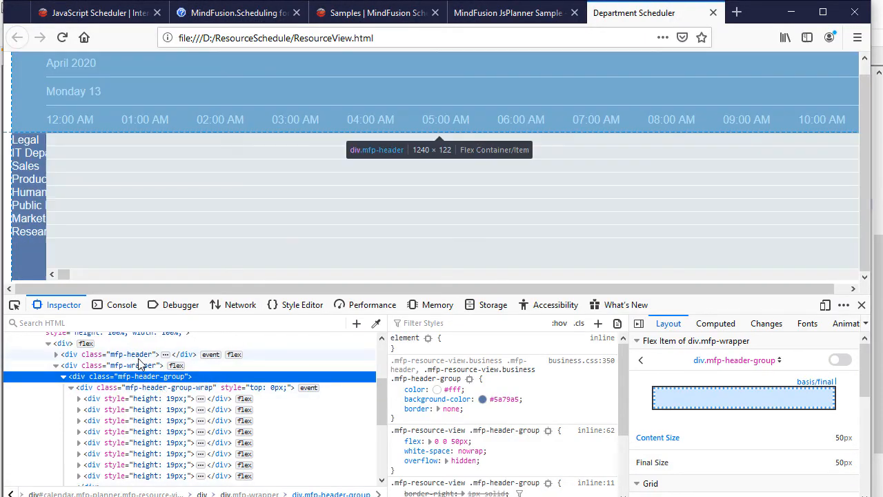
Create and save a 'big business' appointment in the Product Design row, then start an item settings line in Notepad++.
click(122, 364)
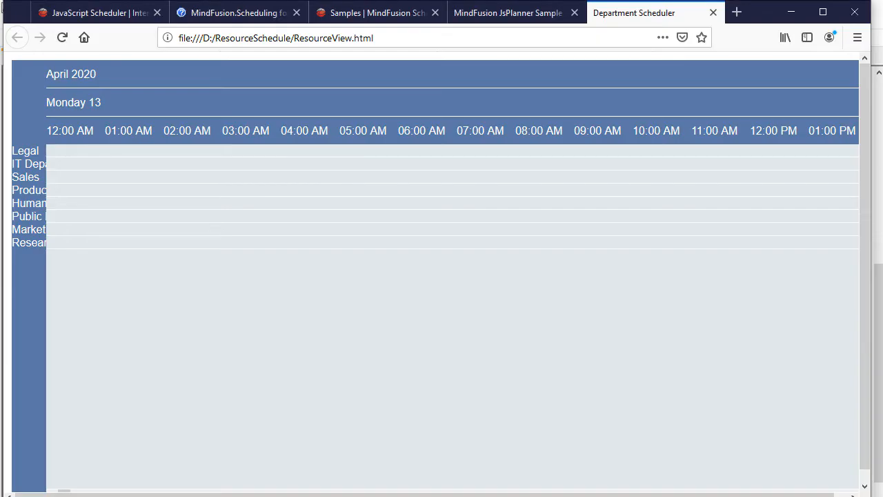
mouse_move(442, 55)
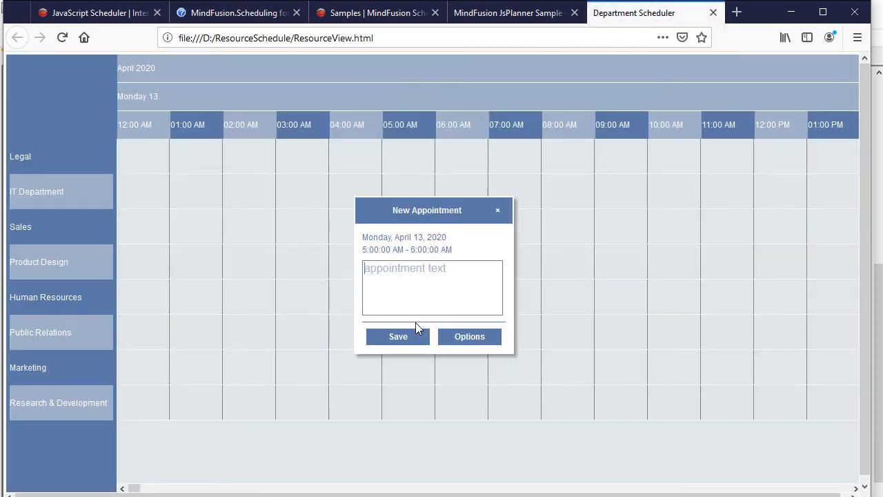
click(469, 337)
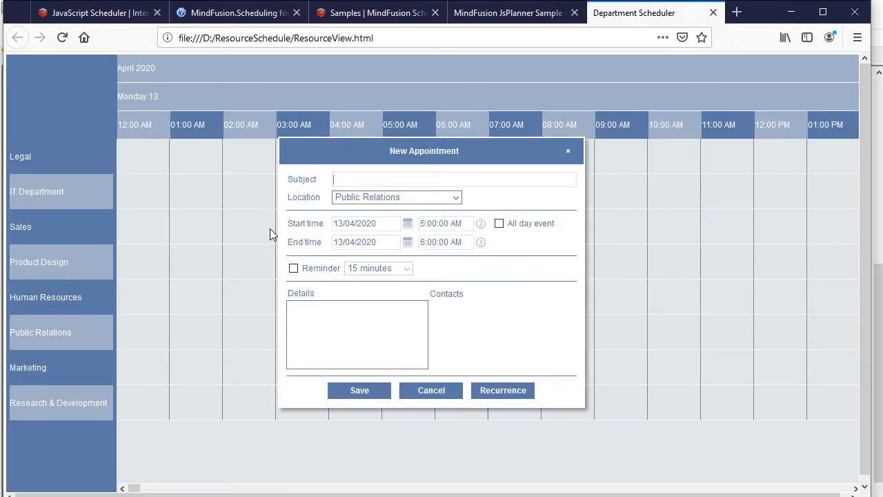
mouse_move(499, 269)
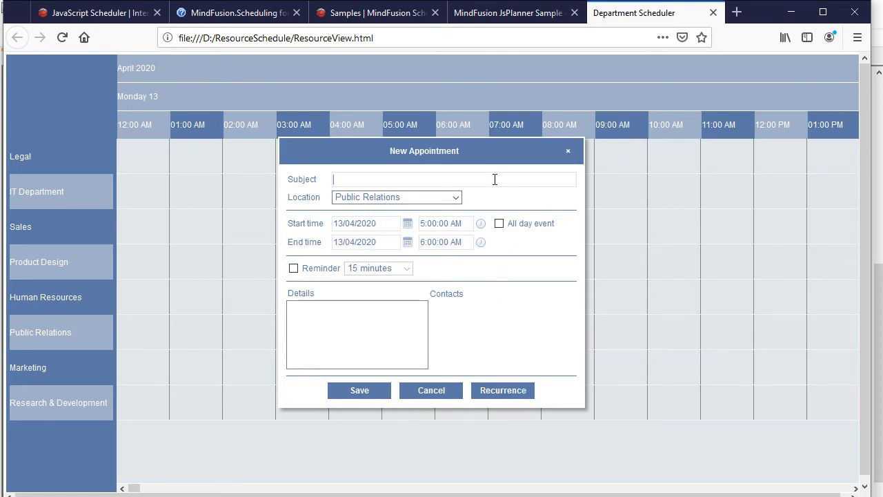
text(big business)
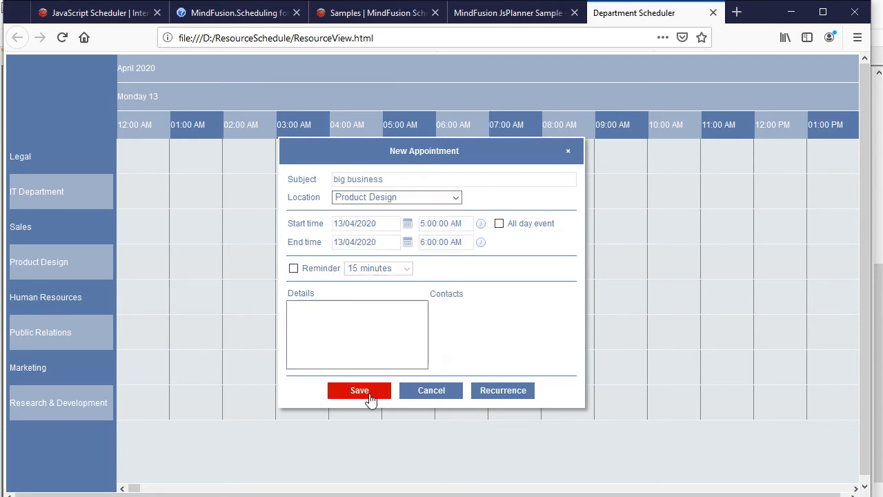
click(358, 389)
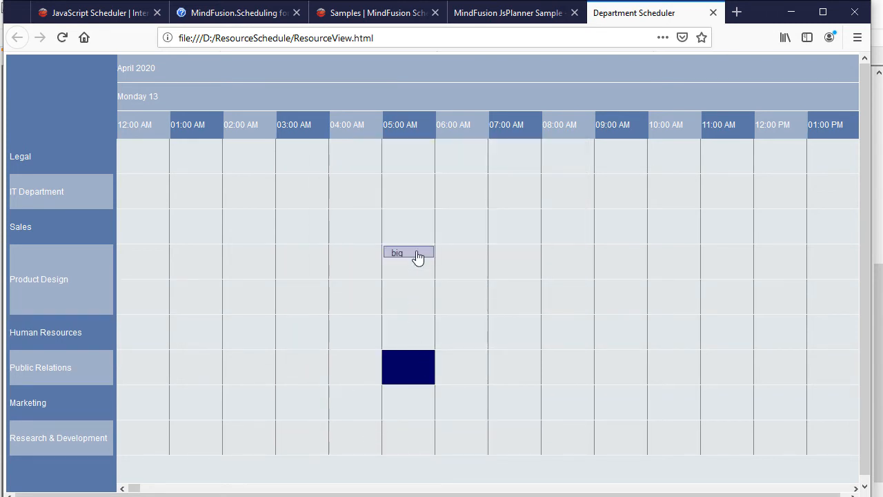
text(business";)
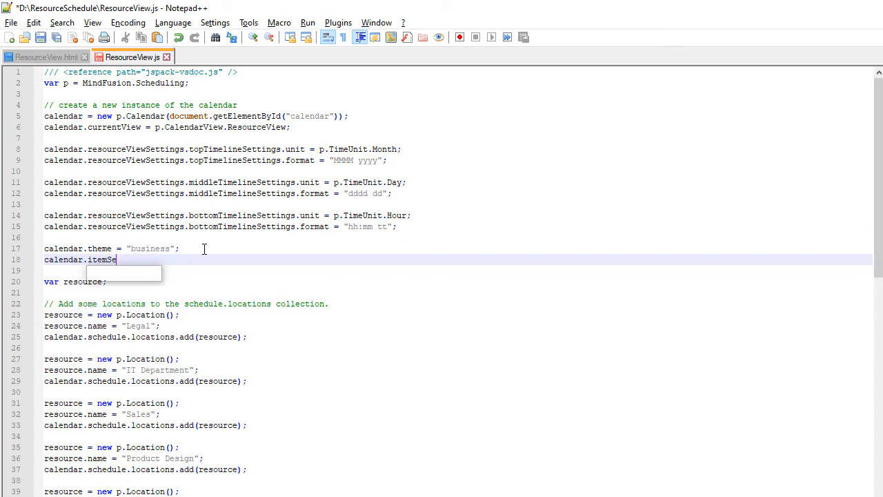
Finish the item settings line with size = 33 and scroll ResourceView.js to the locations setup and calendar.render().
text(ttings.size =)
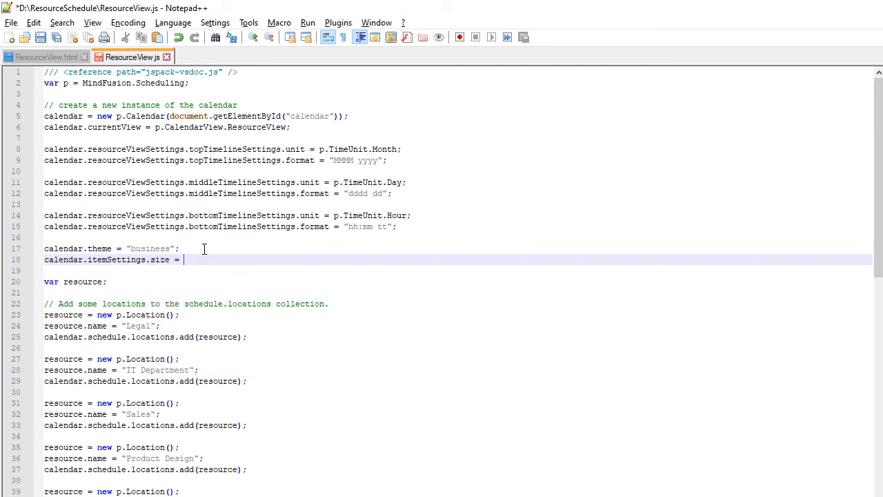
text(33;)
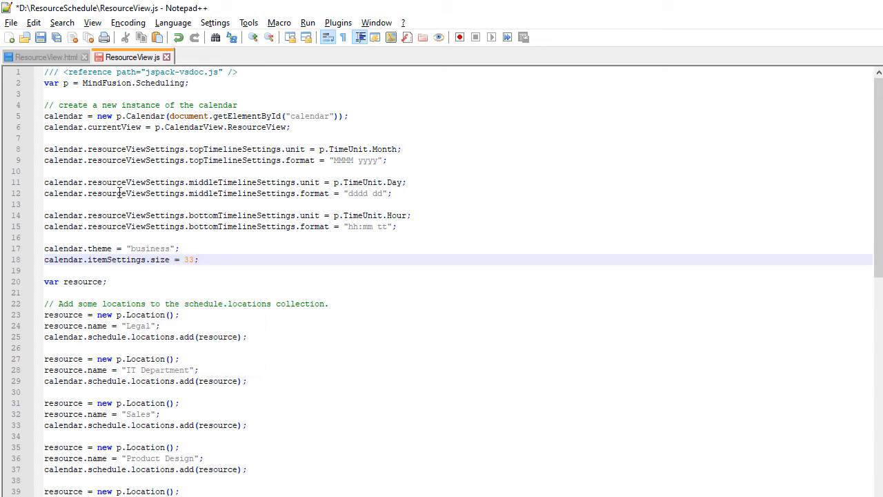
click(107, 282)
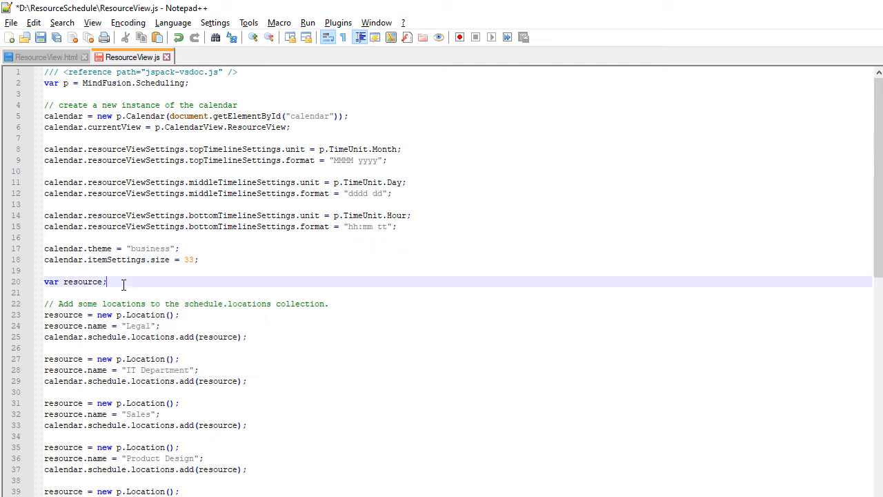
scroll(down, 3)
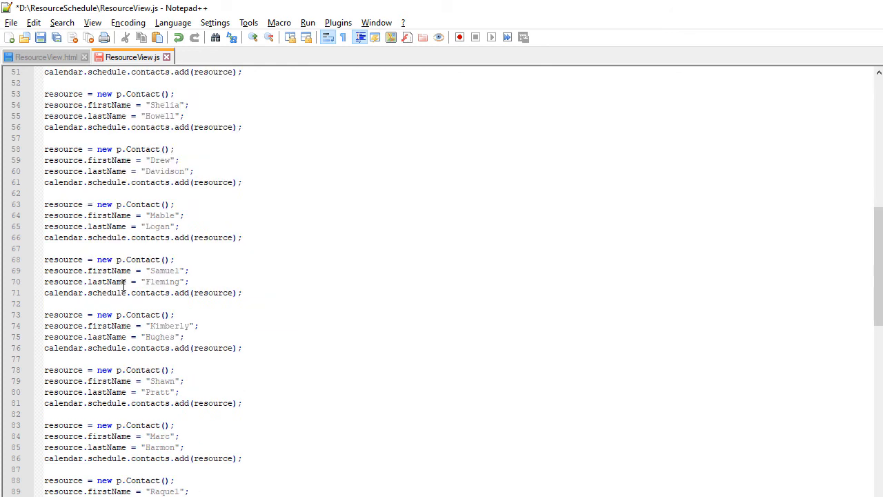
scroll(up, 3)
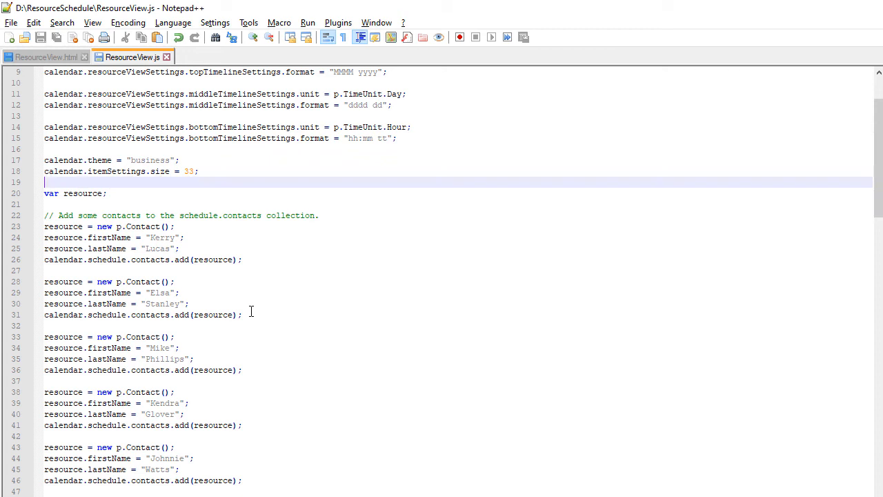
scroll(down, 3)
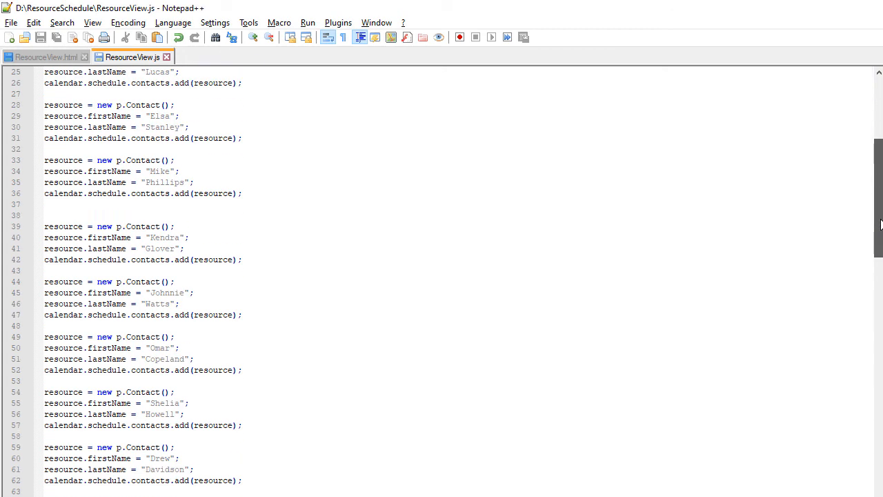
scroll(down, 3)
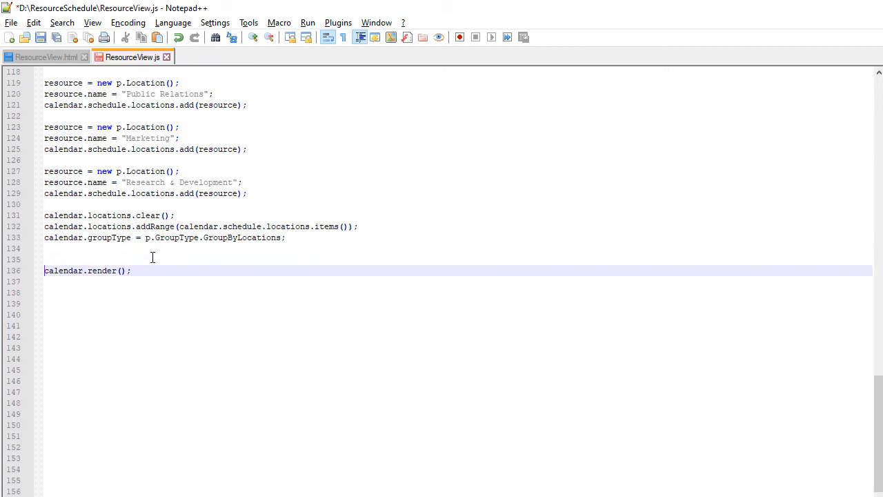
Add a calendar.cells.forEach((cell) => { loop before render and look up 'cells' in the MindFusion docs.
text(calendar.cells.forEach((cell) => {)
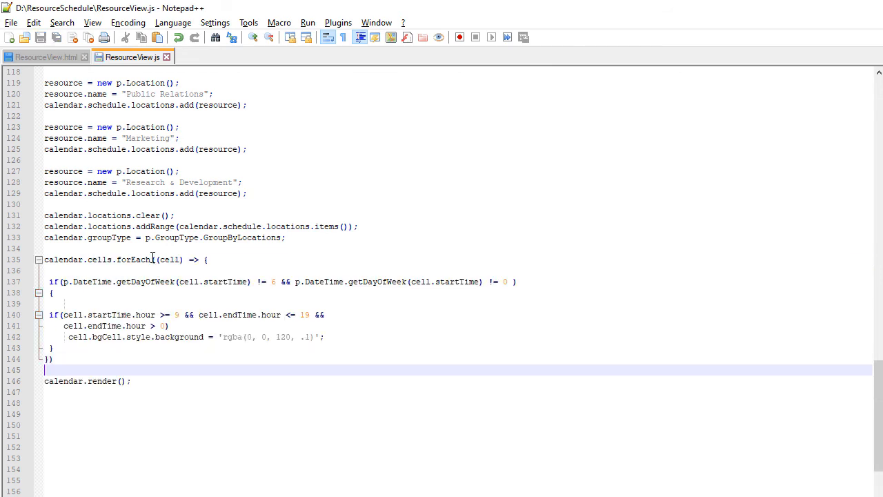
double_click(99, 259)
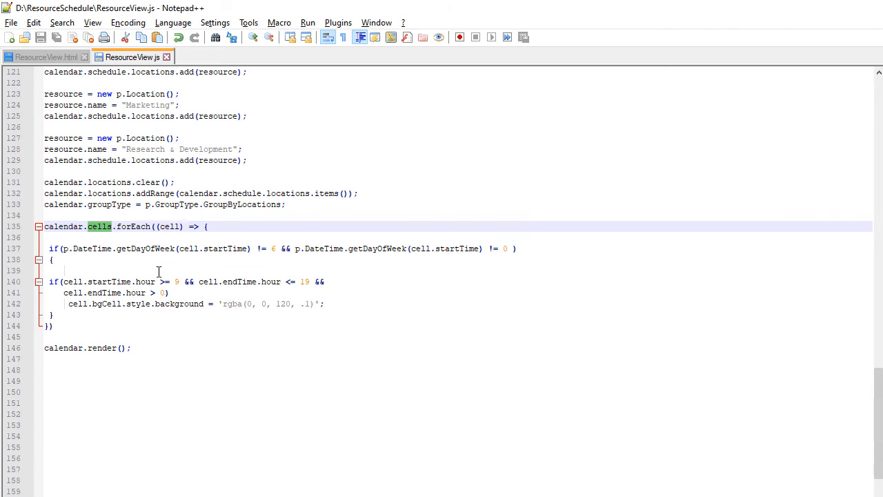
mouse_move(195, 247)
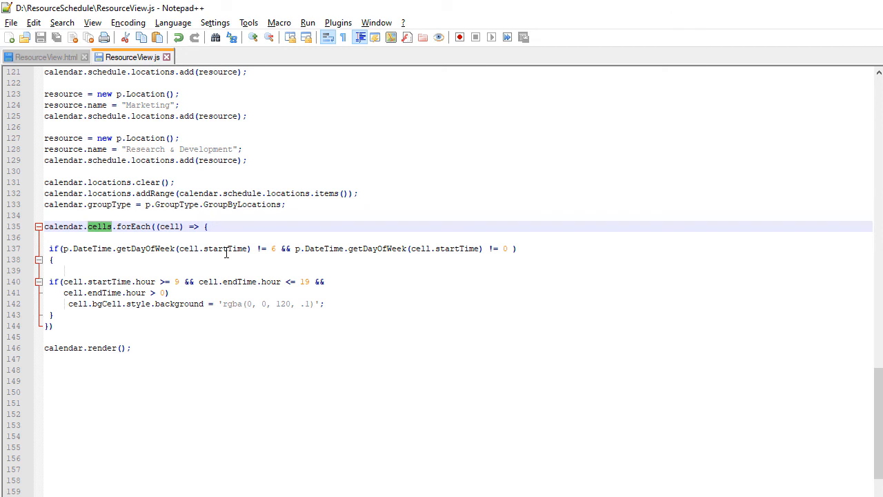
click(223, 248)
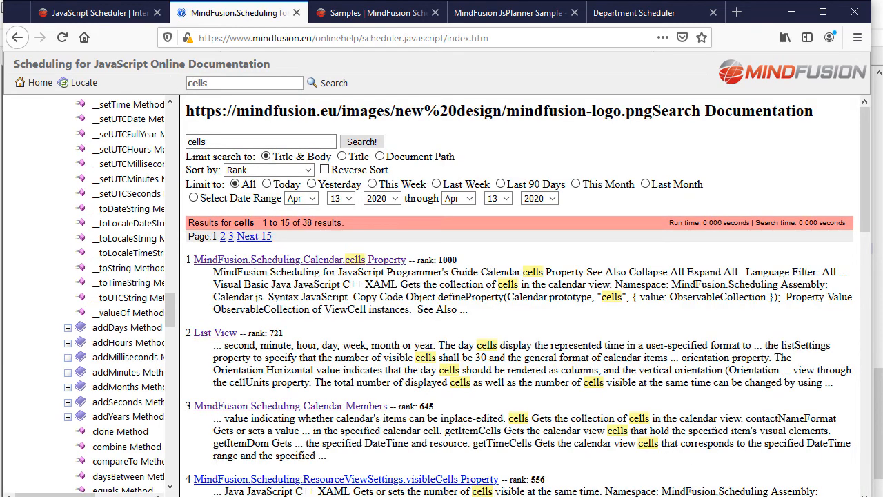
Follow Calendar.cells Property to ViewCell and its Members page listing bgCell, startTime and endTime.
click(301, 260)
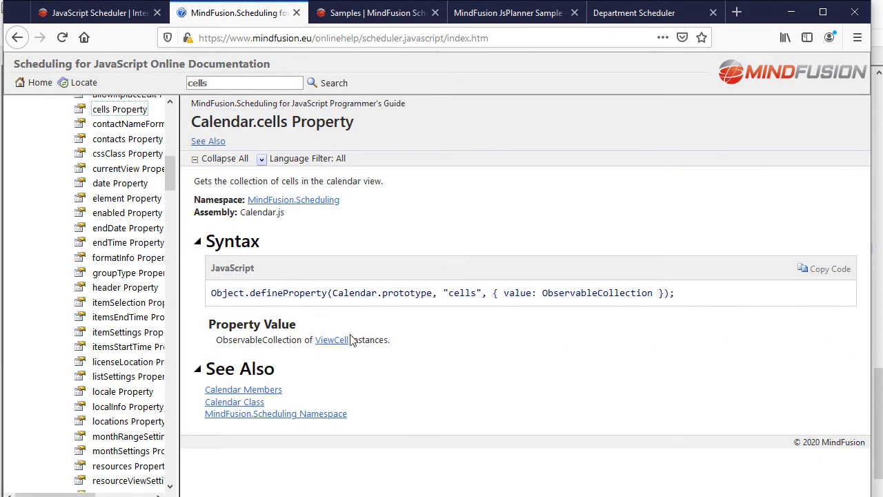
click(331, 339)
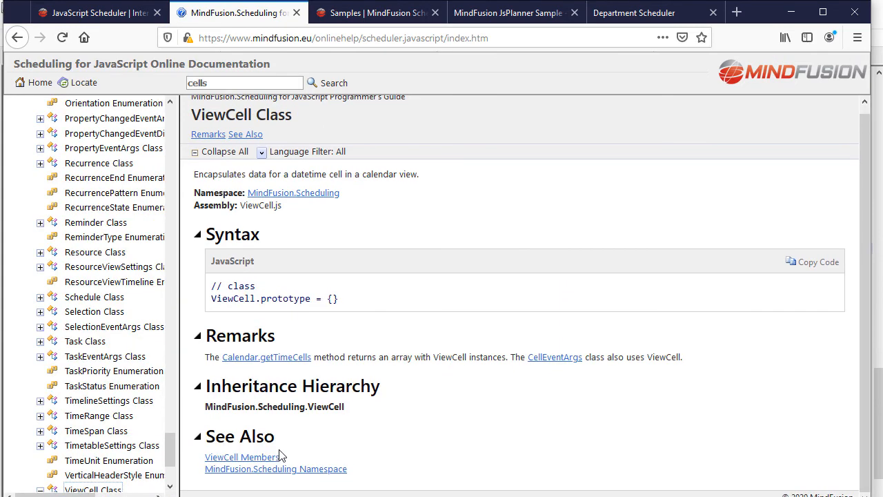
click(243, 457)
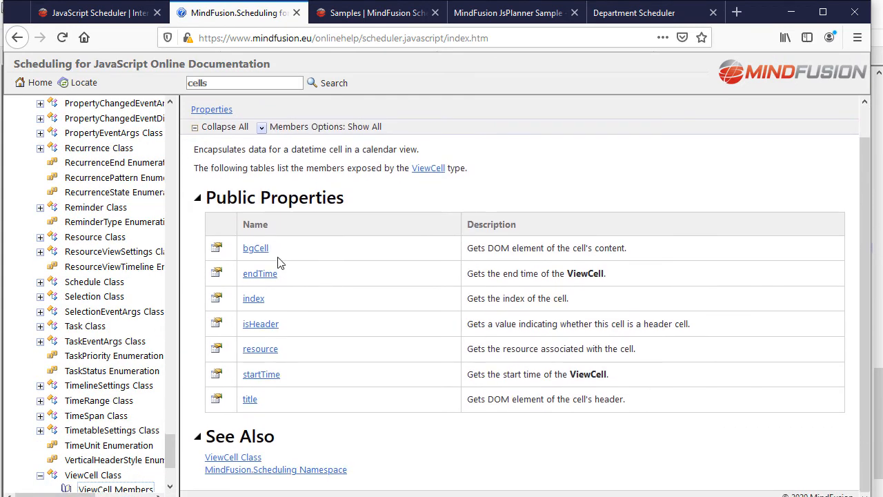
mouse_move(289, 328)
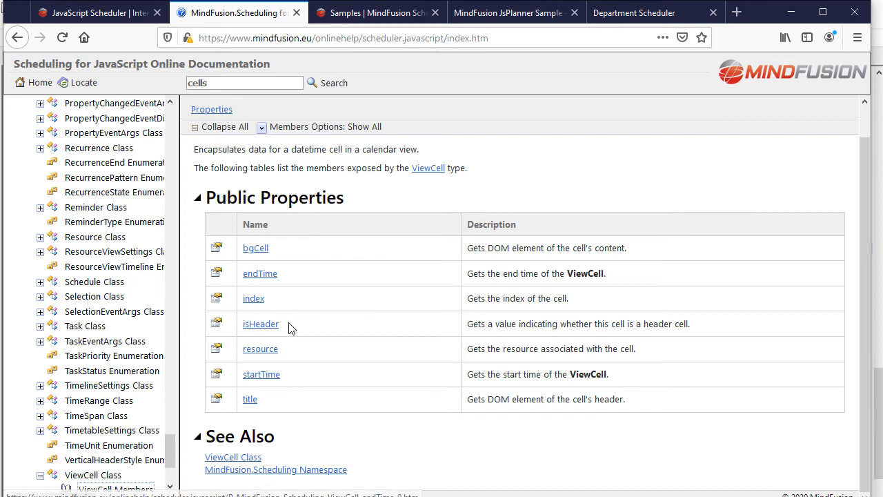
mouse_move(288, 357)
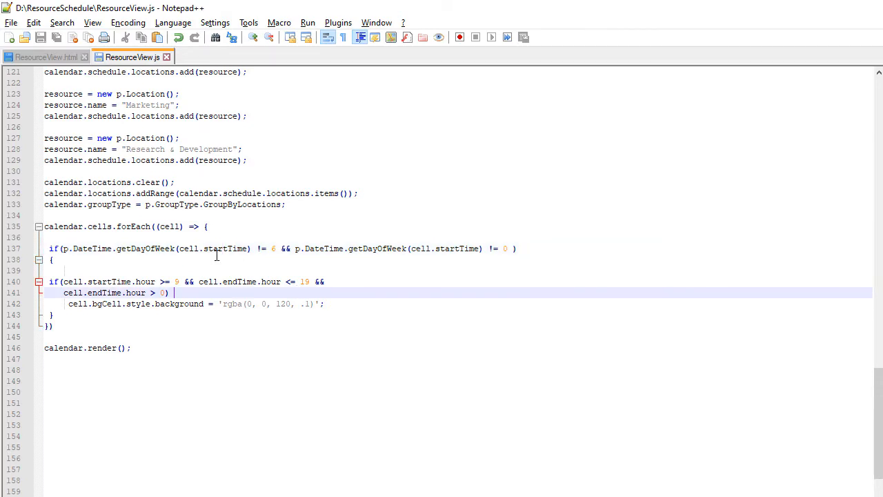
mouse_move(144, 248)
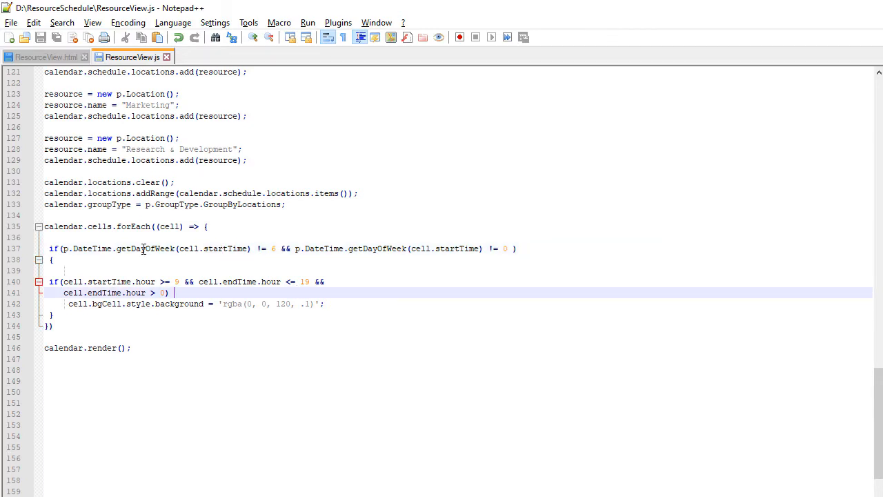
Return to the Department Scheduler tab in Firefox with localhost ResourceView.html in the address bar.
click(154, 248)
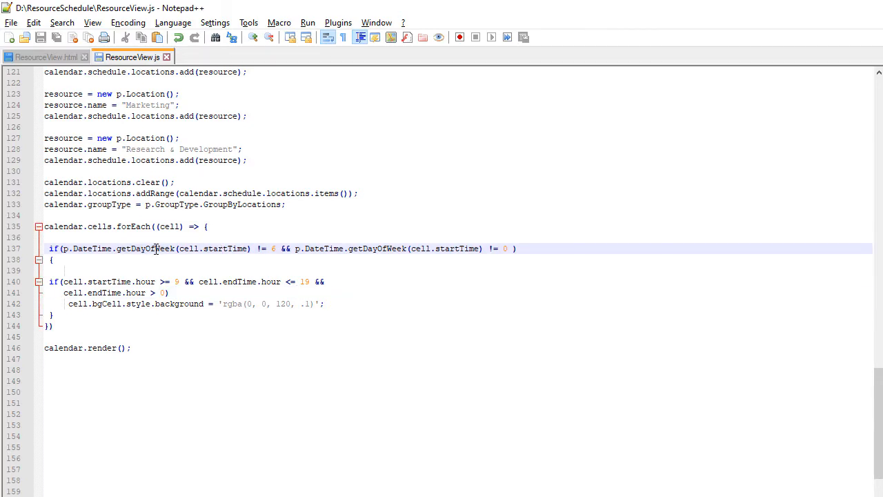
double_click(224, 249)
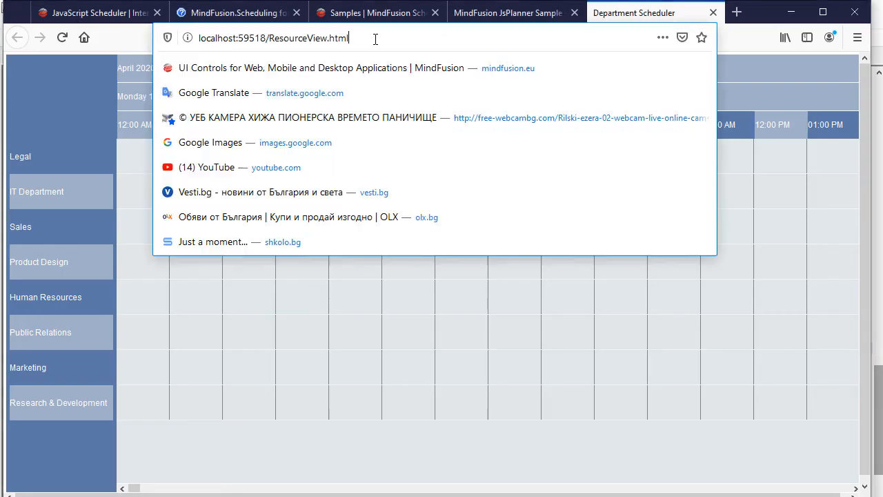
Reload the scheduler and save a 'new task' appointment for 9 AM–12 PM in the IT Department row.
key(Return)
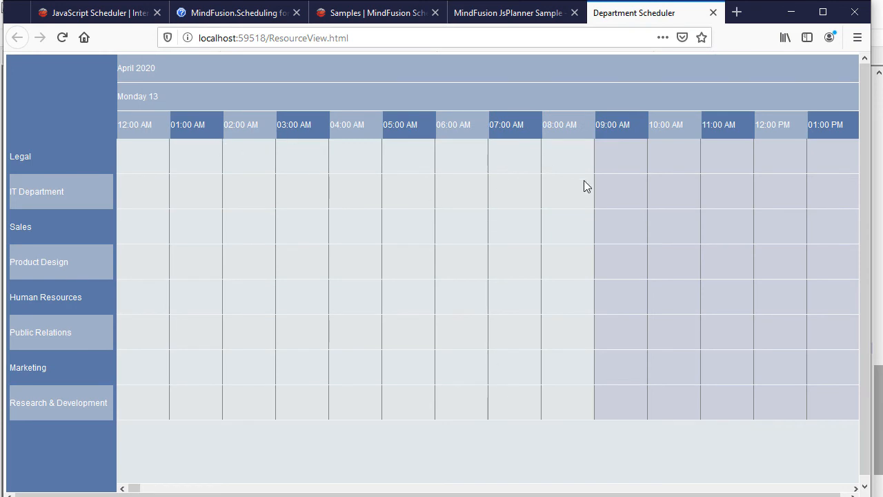
mouse_move(590, 194)
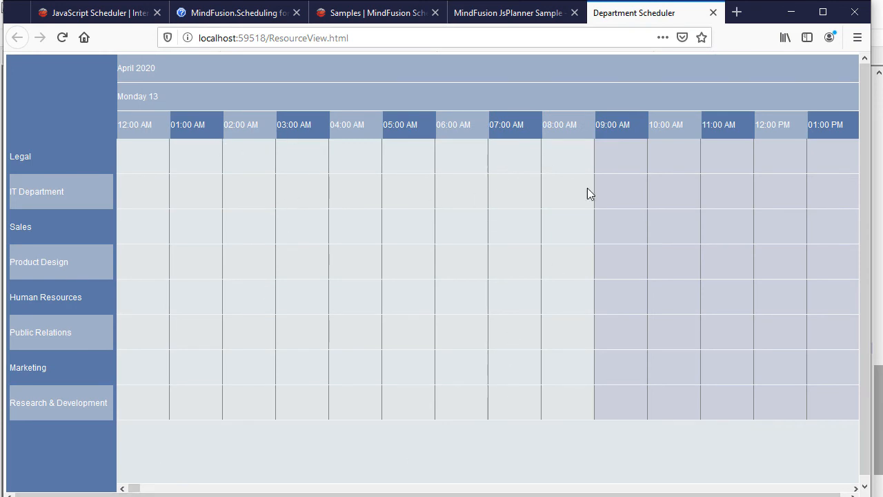
drag(607, 191, 738, 191)
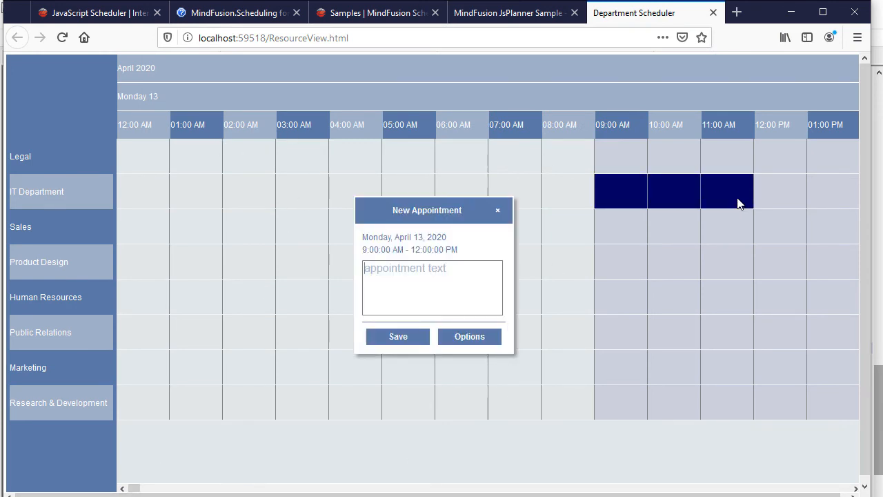
text(new task)
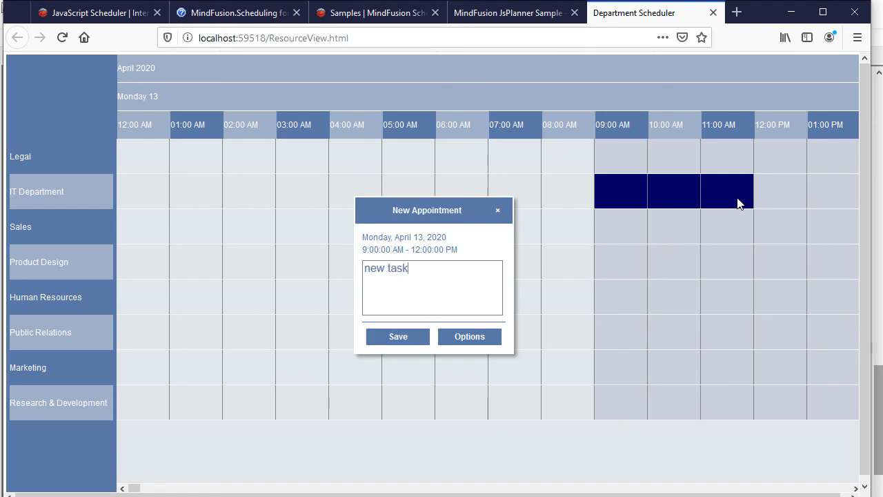
click(469, 336)
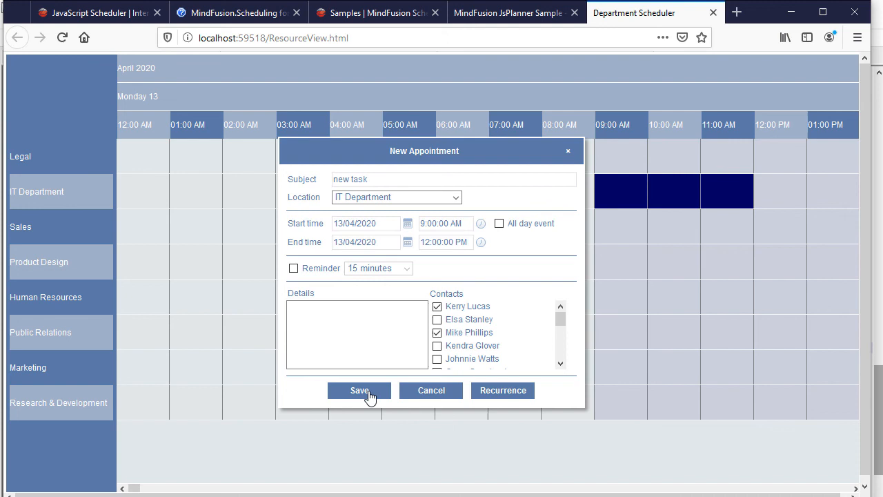
click(358, 389)
text(anoth)
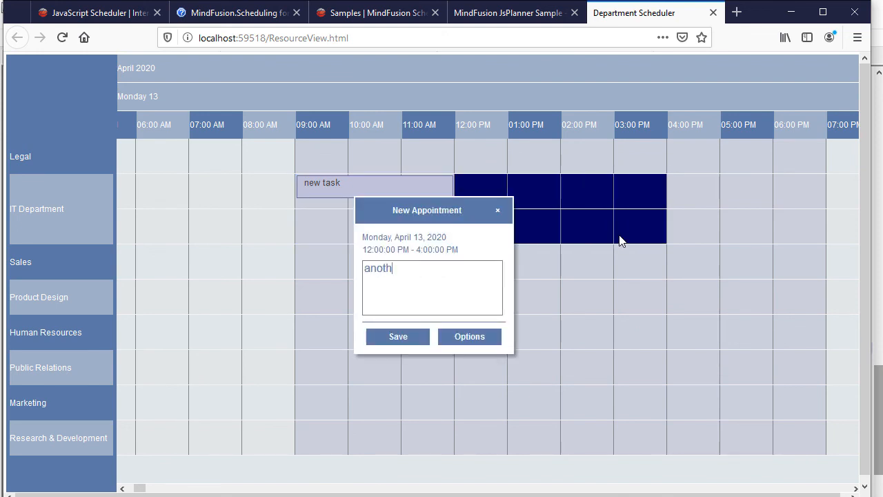
Save a second IT Department appointment named 'another task'.
text(er task)
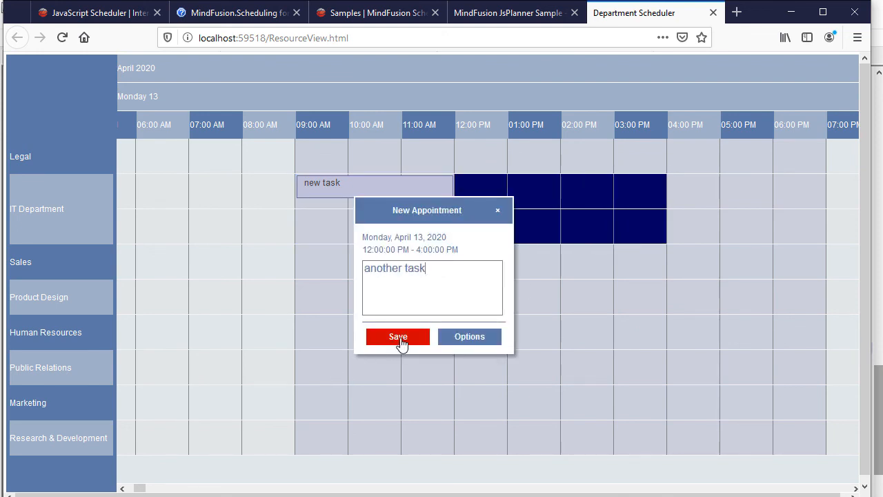
click(398, 337)
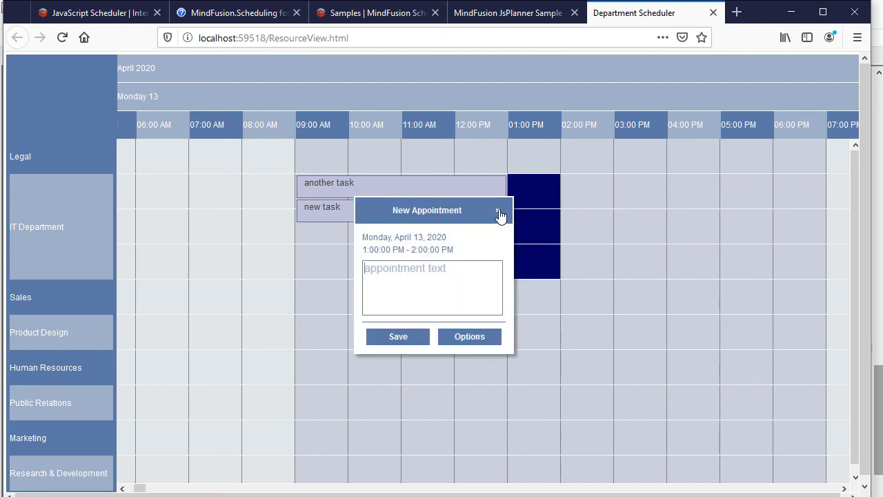
Dismiss the empty prompt, reopen 'new task', assign one more contact and save it.
click(499, 210)
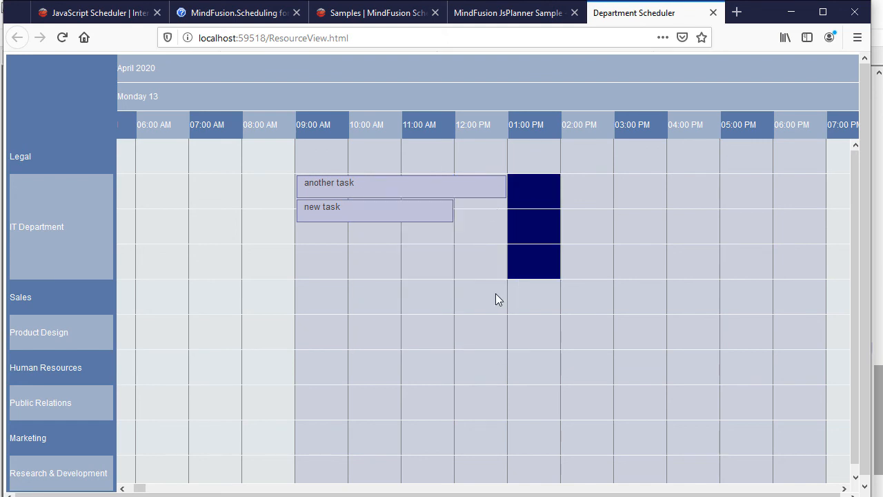
double_click(374, 209)
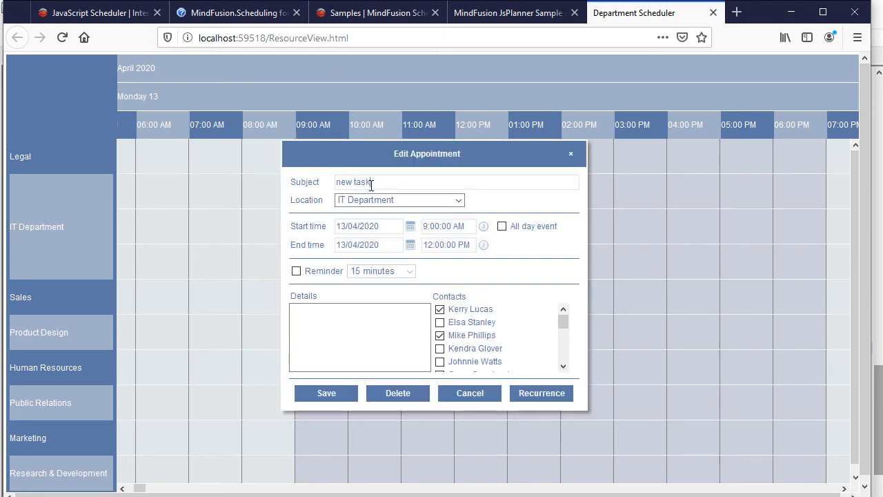
scroll(down, 3)
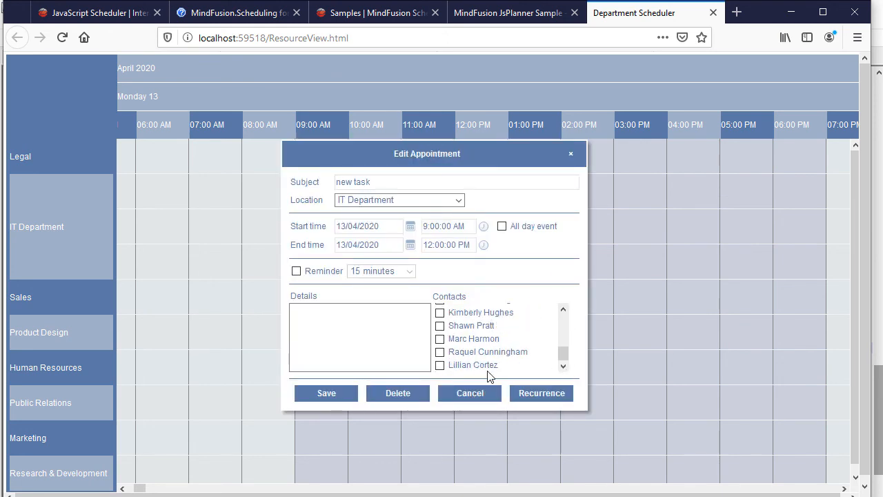
mouse_move(397, 392)
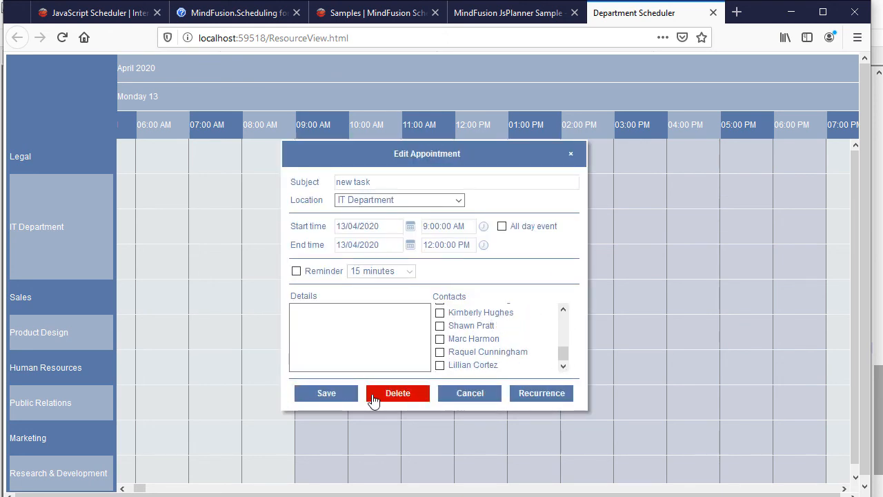
click(440, 338)
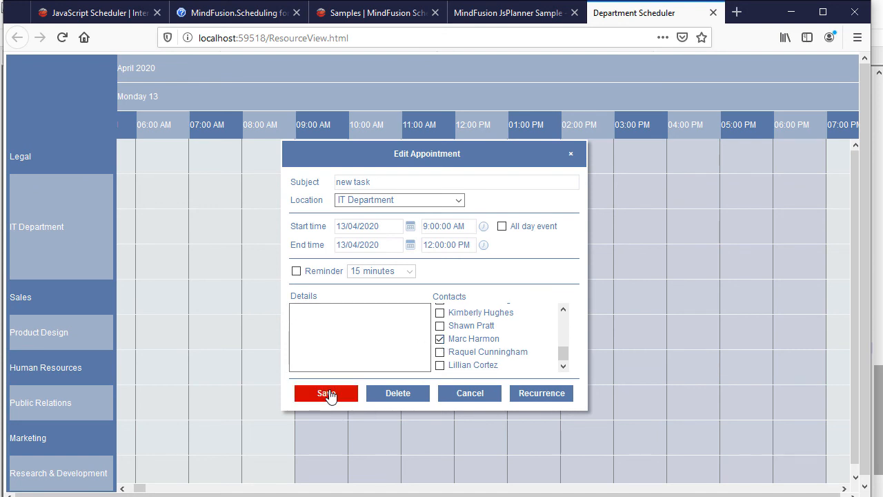
click(326, 391)
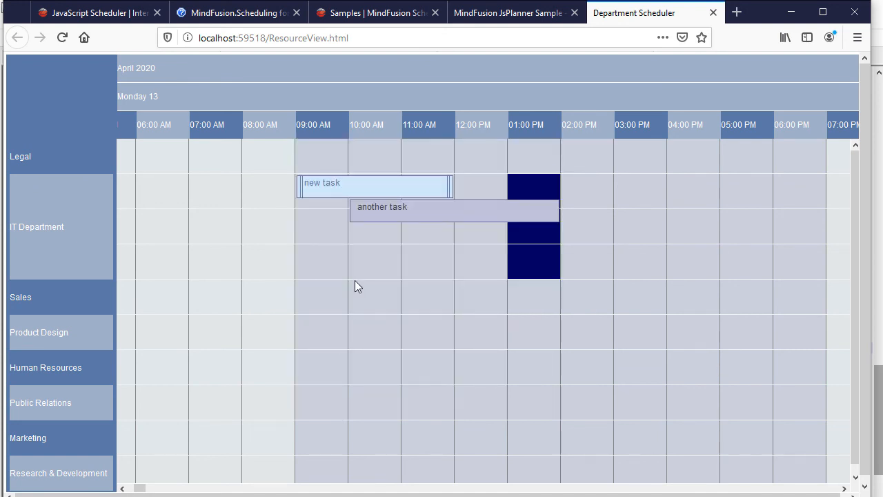